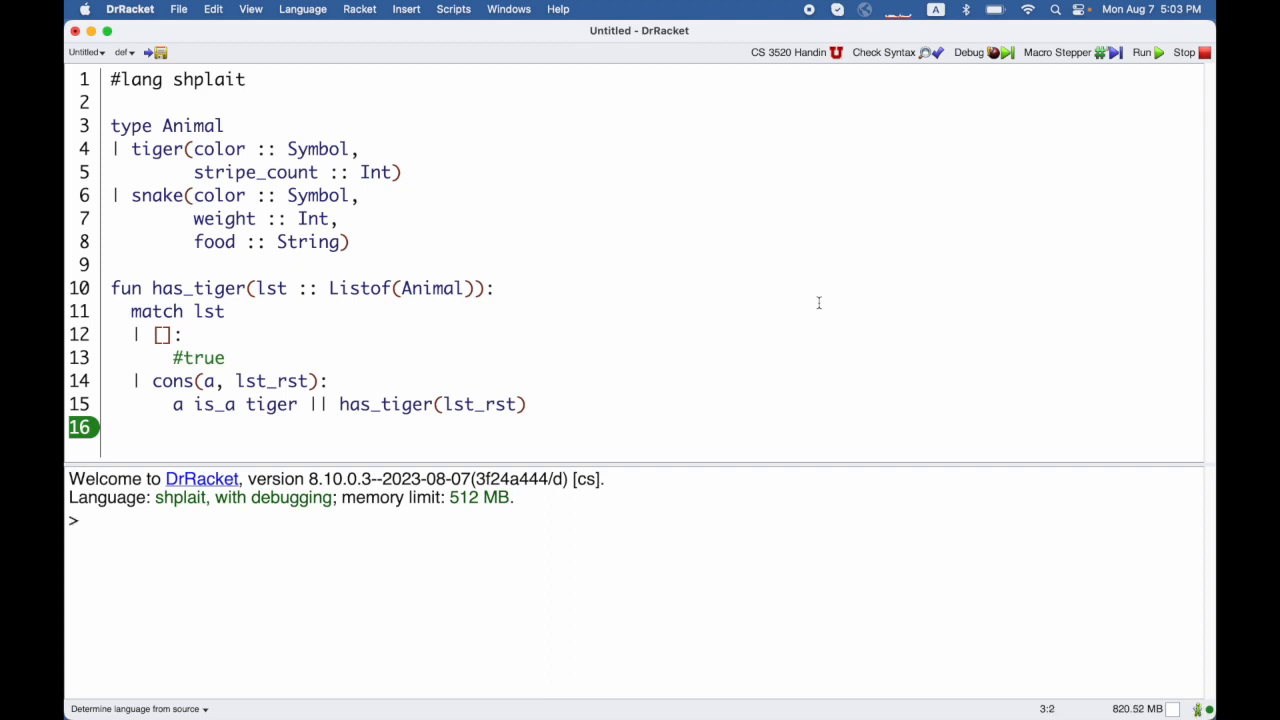
mouse_move(753, 334)
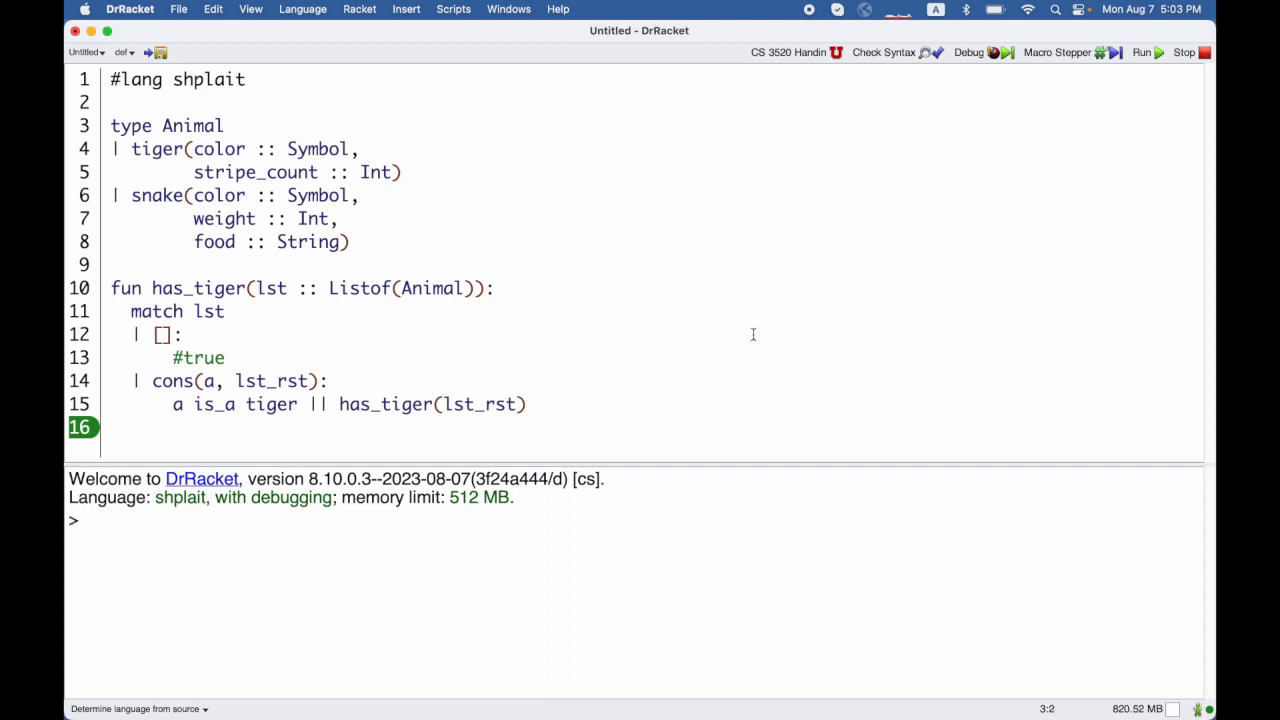
- Switch the shplait language's dynamic properties to Syntactic test suite coverage and confirm
click(301, 9)
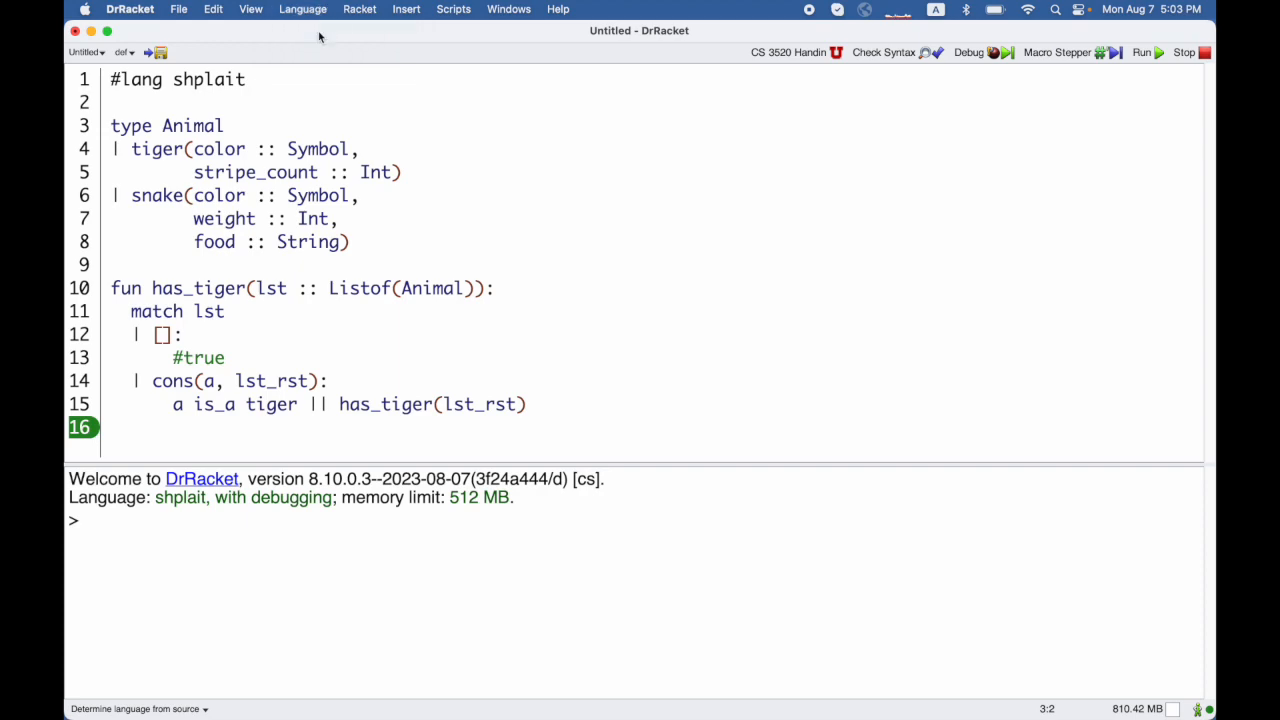
click(302, 9)
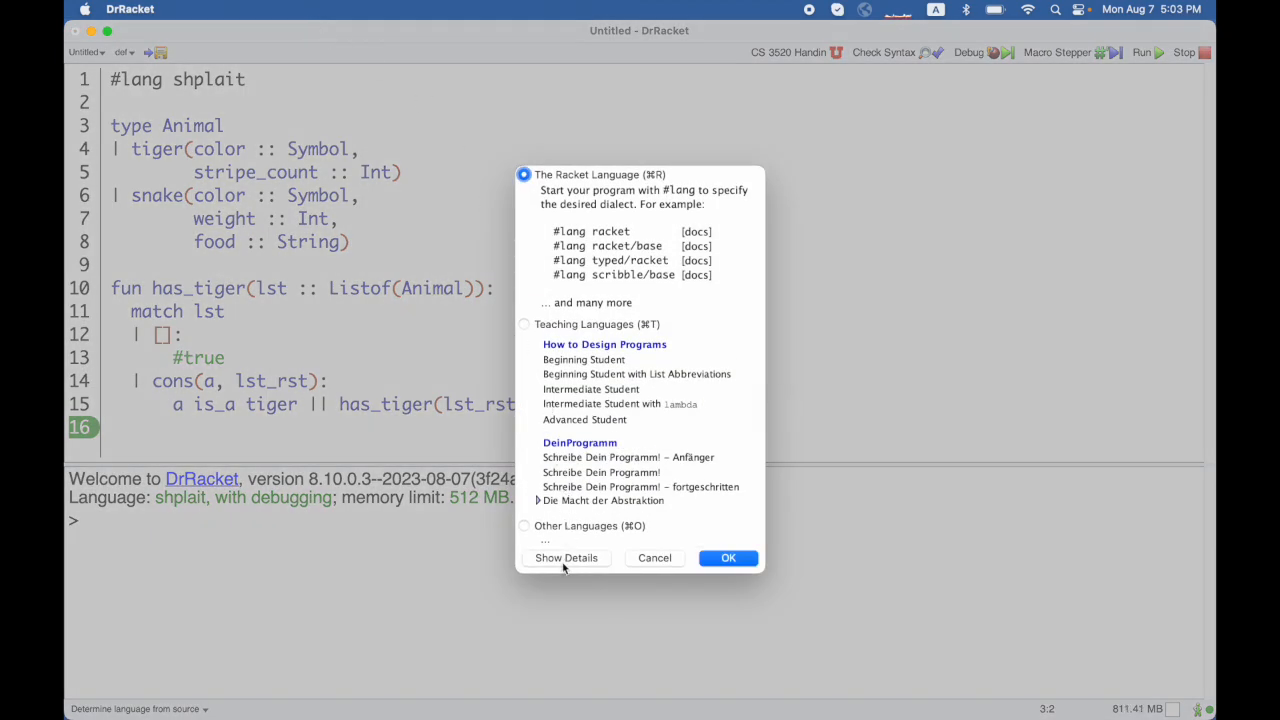
click(566, 557)
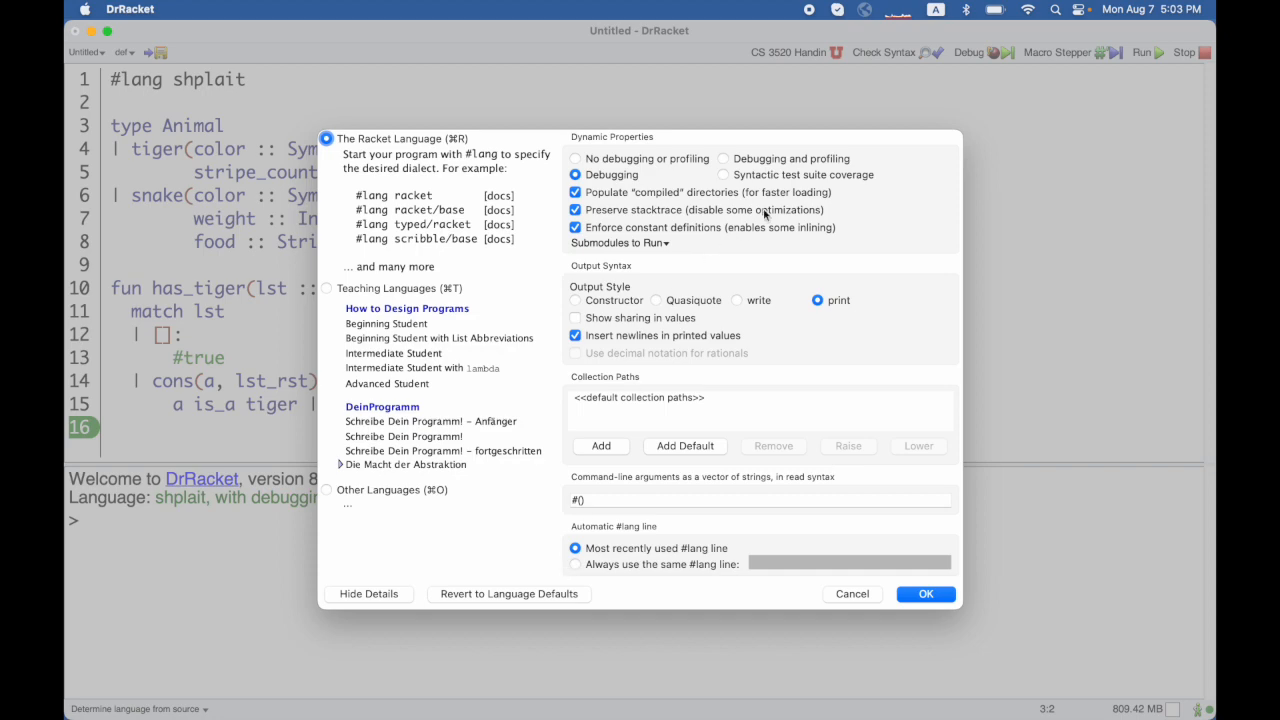
click(723, 174)
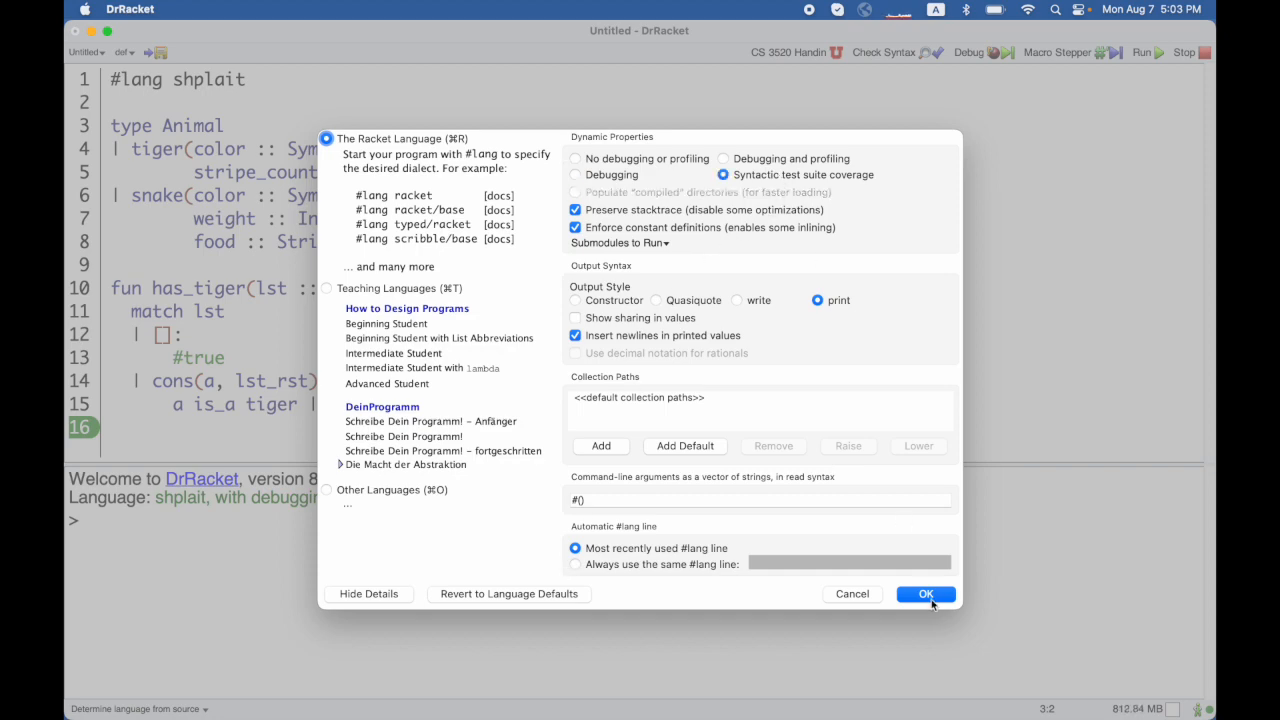
click(925, 593)
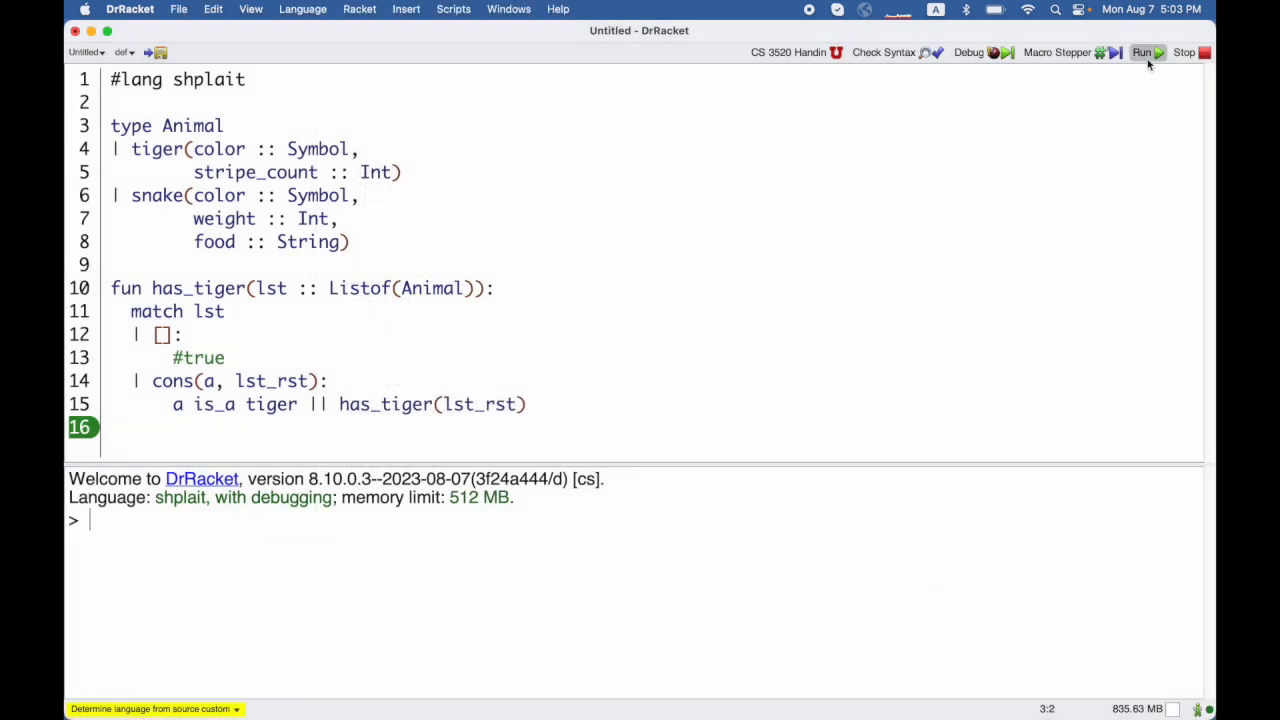
- Add has_tiger([]) below the function, fix the extra parenthesis, and run it to get #true
click(1141, 52)
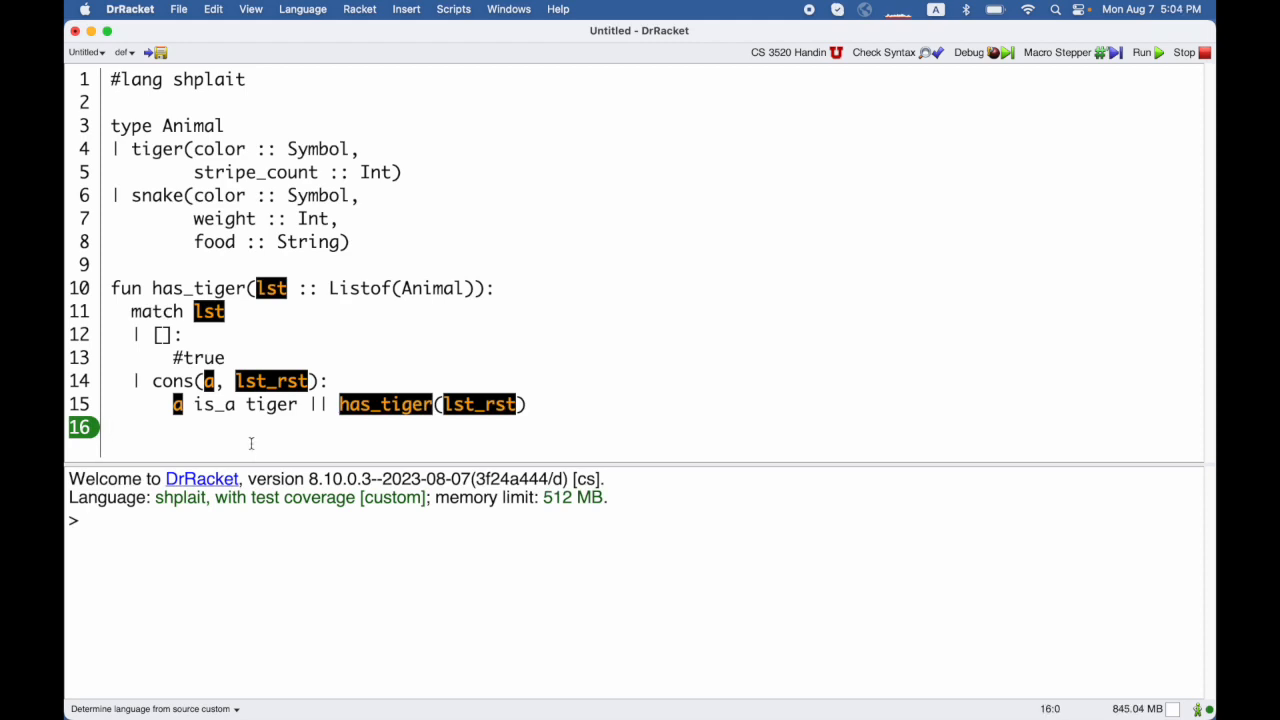
text(has_tiger([)
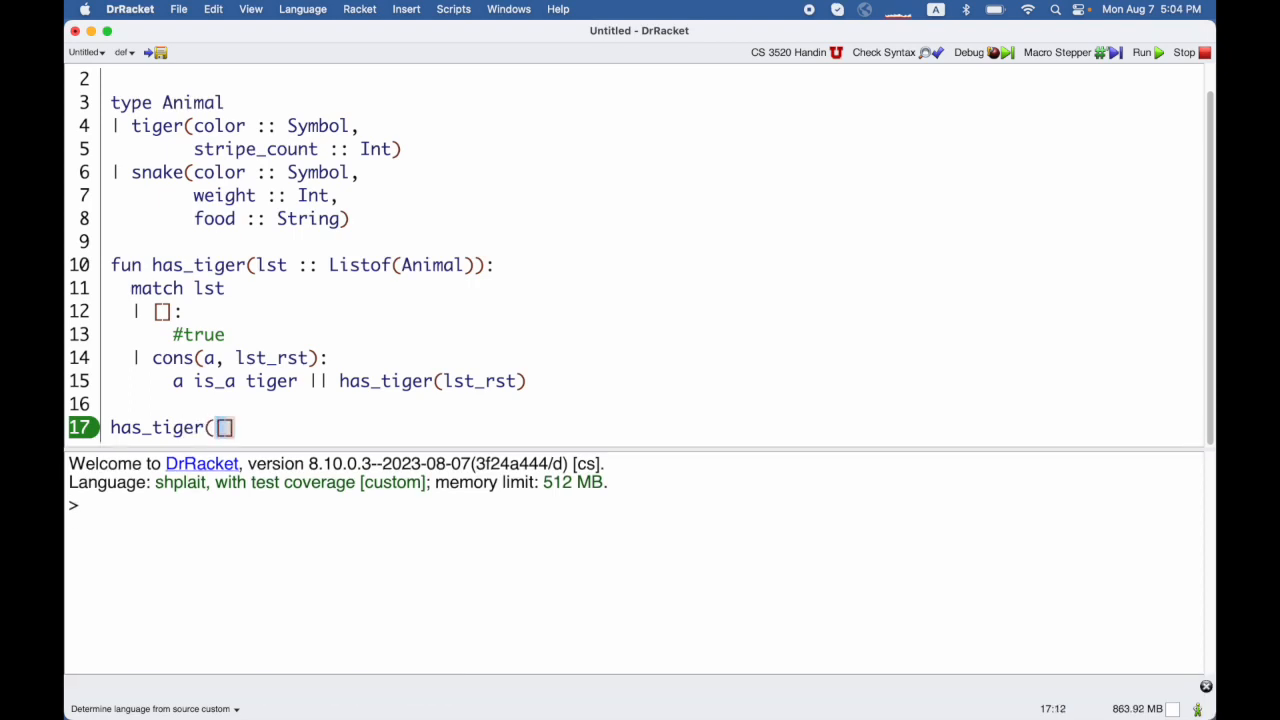
text()))
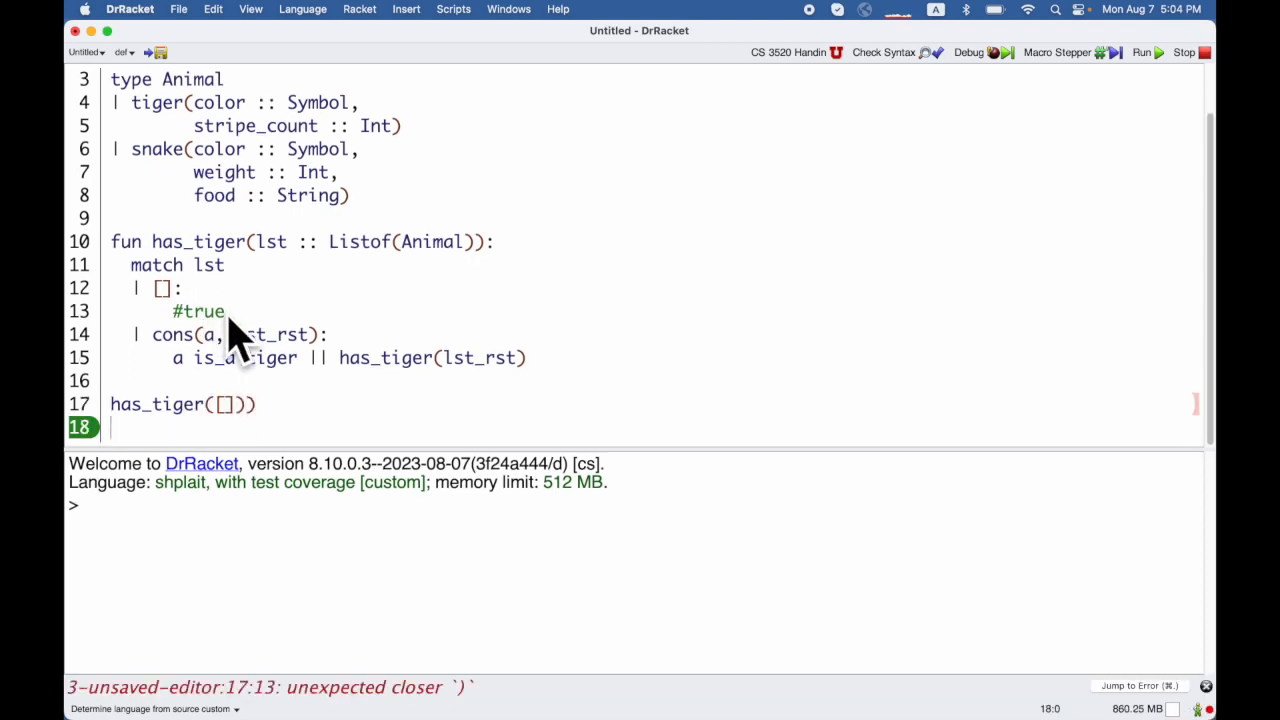
click(1141, 52)
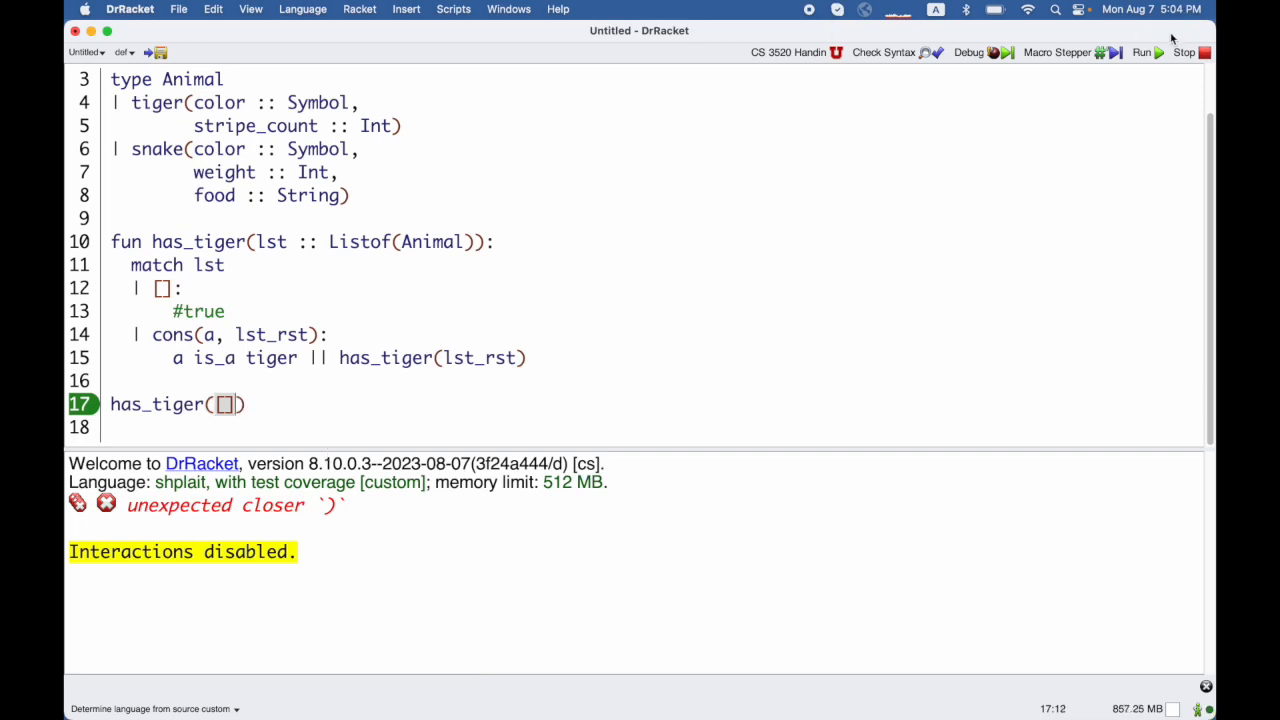
click(1141, 52)
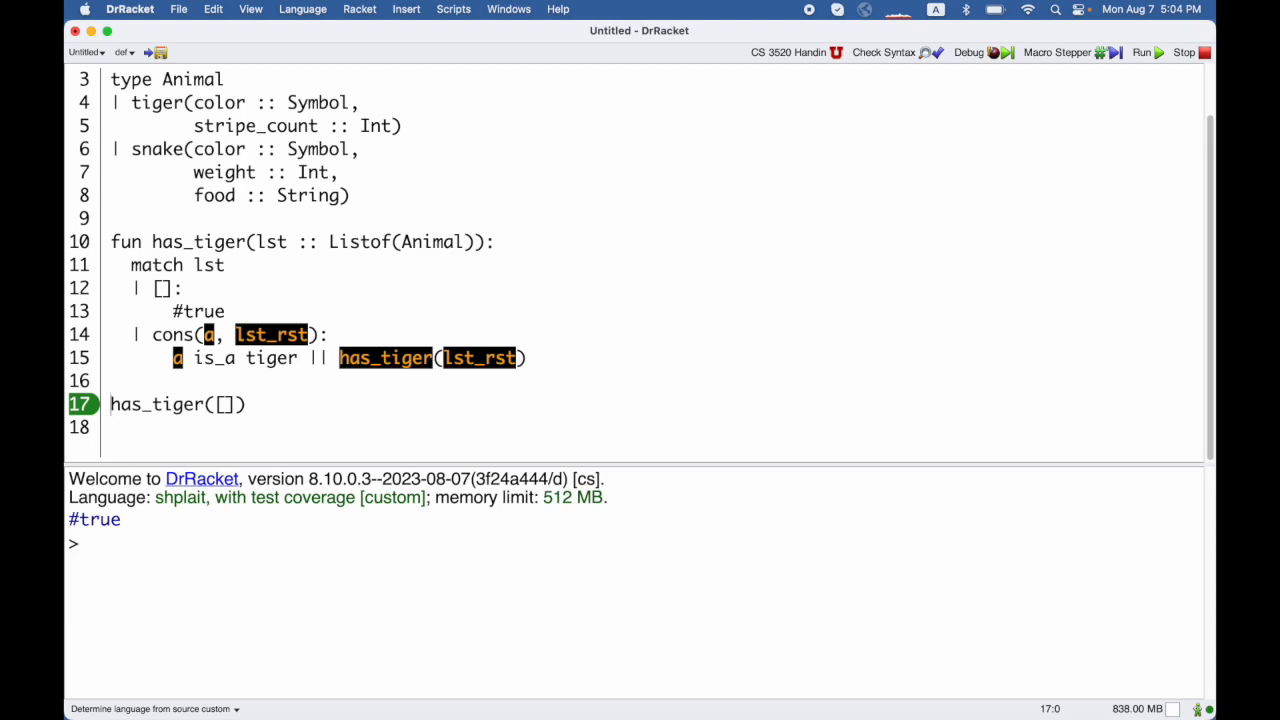
- Wrap has_tiger([]) in a check ~is #false and run, getting a failure reporting #true
text(check:)
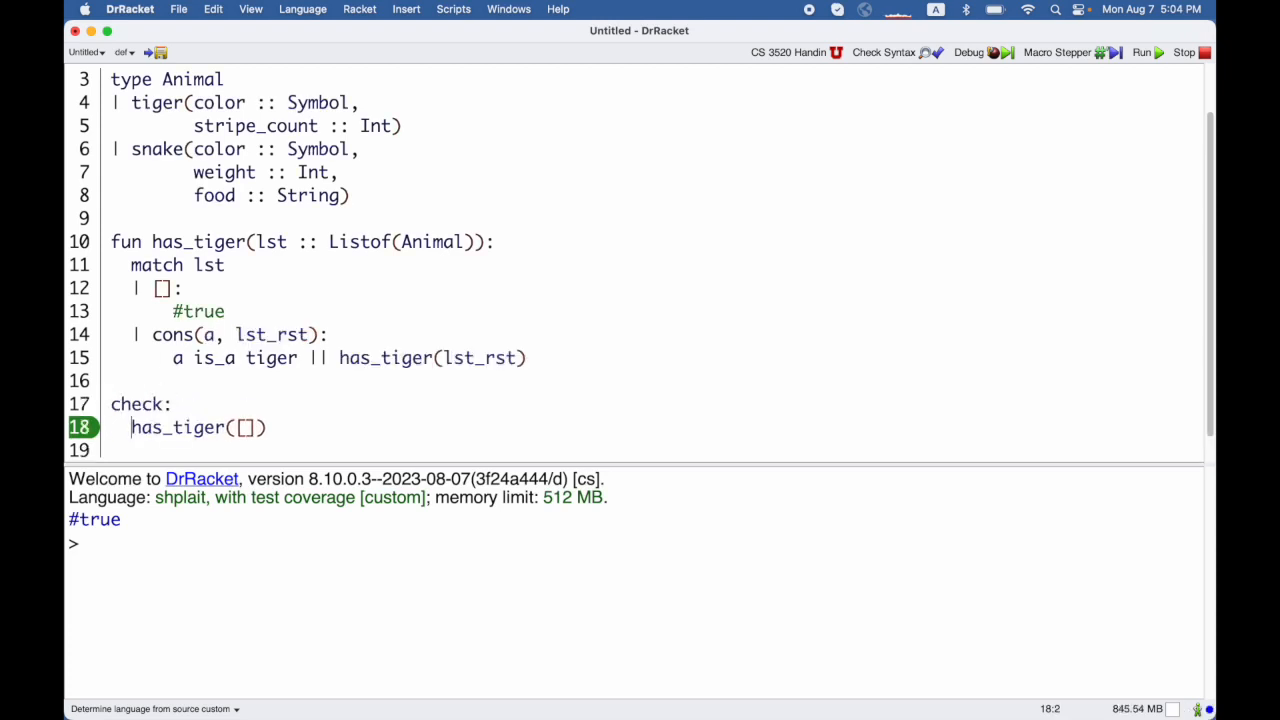
click(1141, 52)
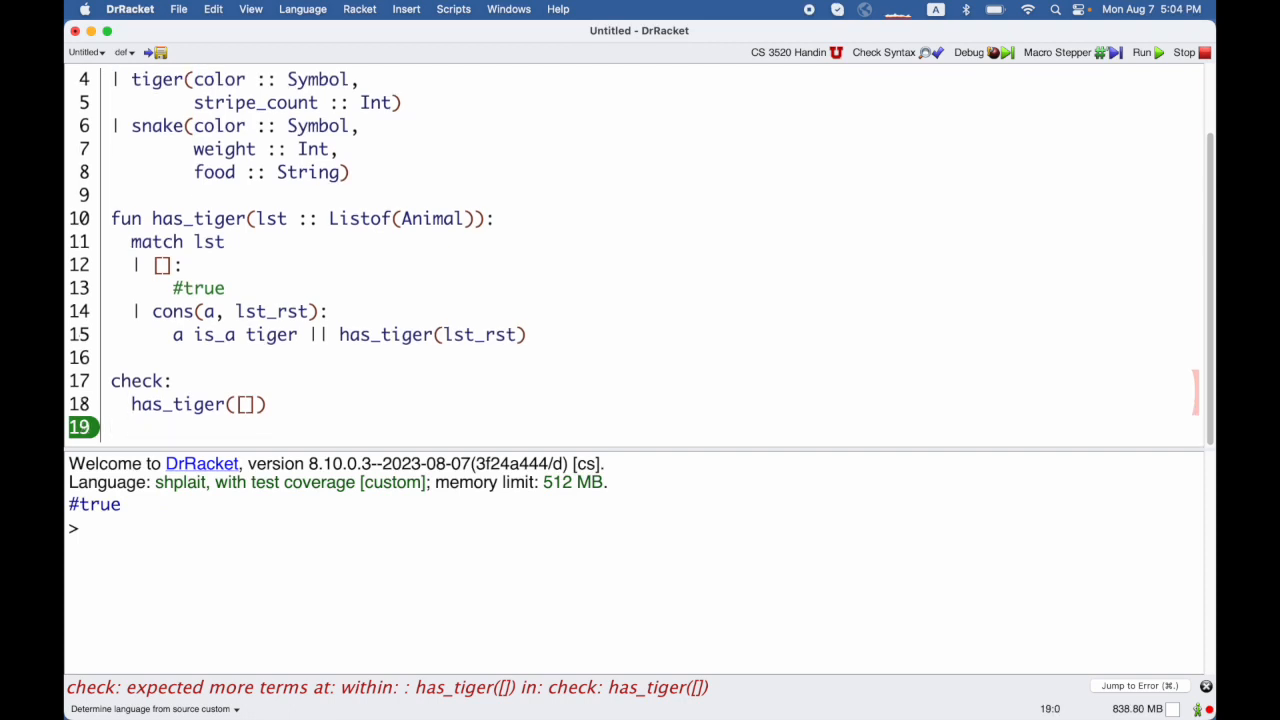
text(~is)
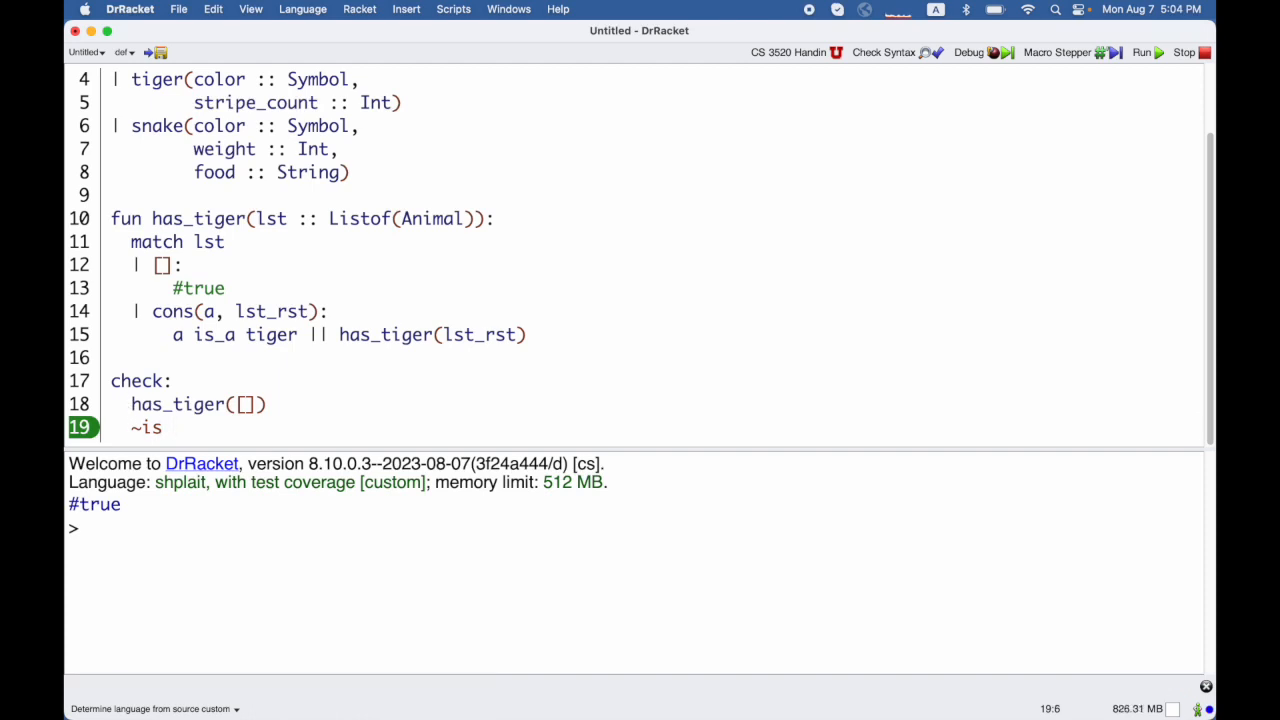
text(#false)
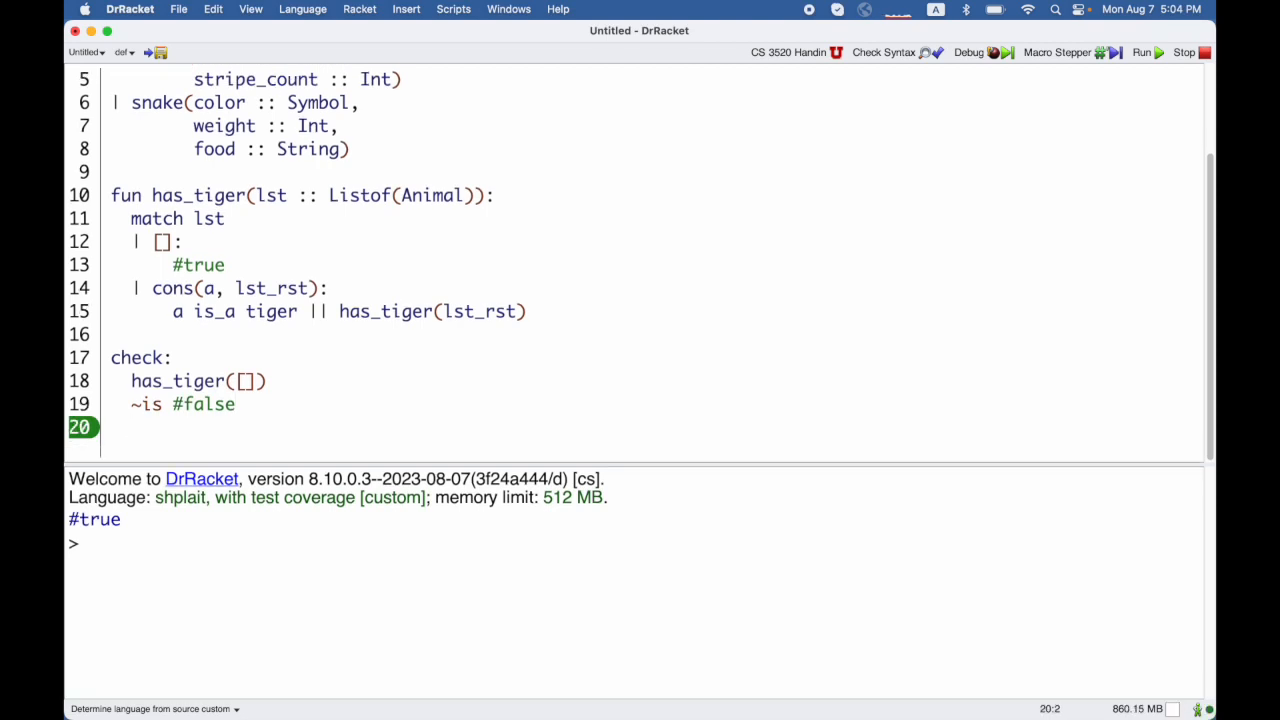
click(1141, 52)
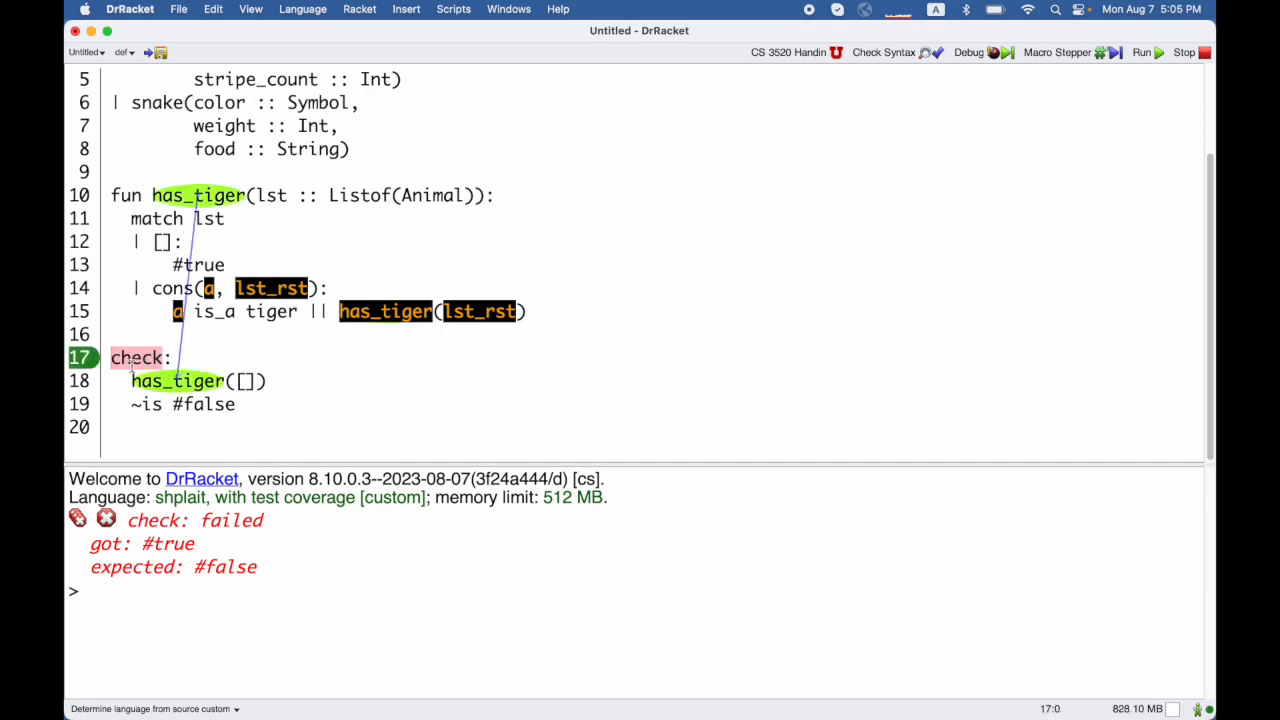
mouse_move(136, 358)
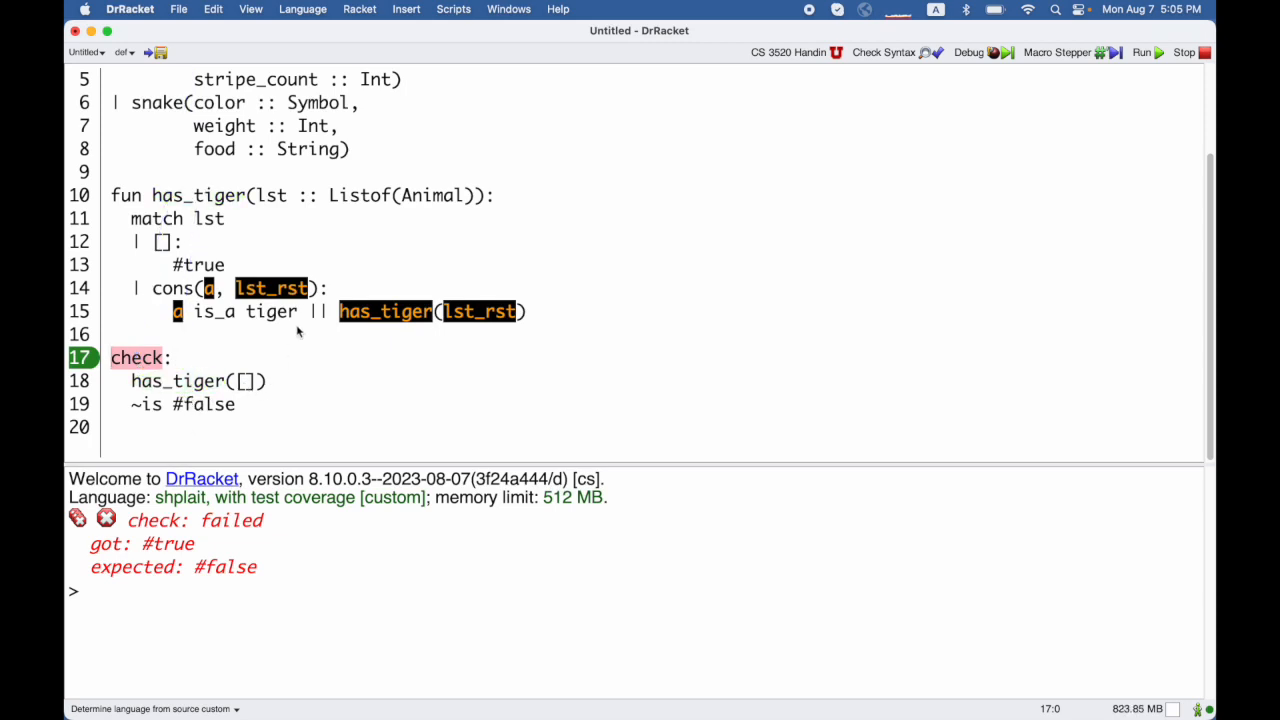
- Change the empty-list branch result to #false and rerun, leaving the cons branch uncovered
click(228, 265)
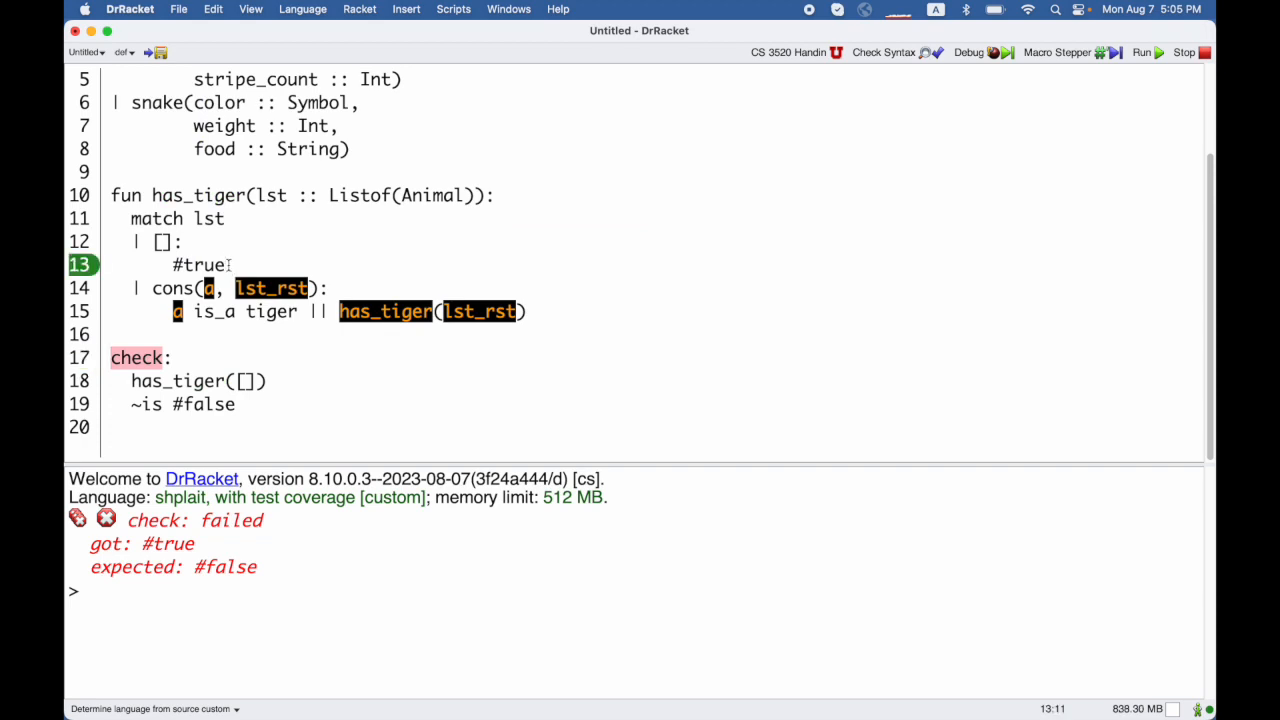
text(#false)
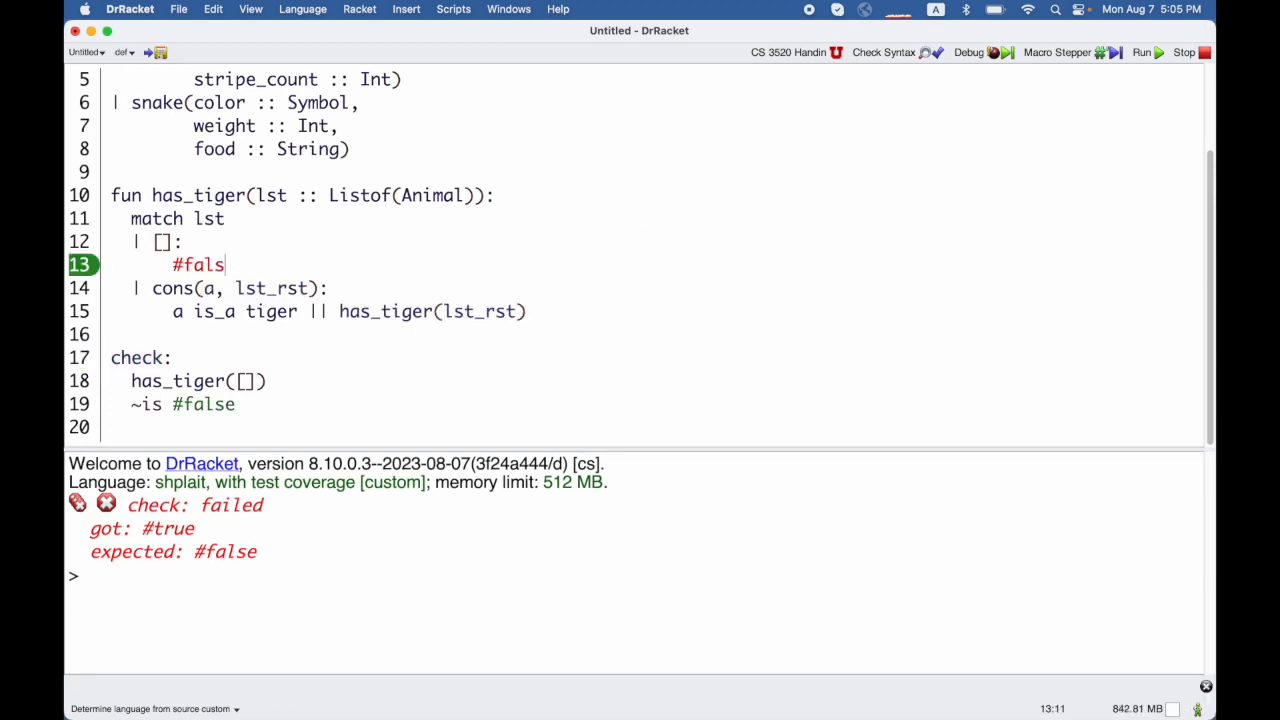
text(e)
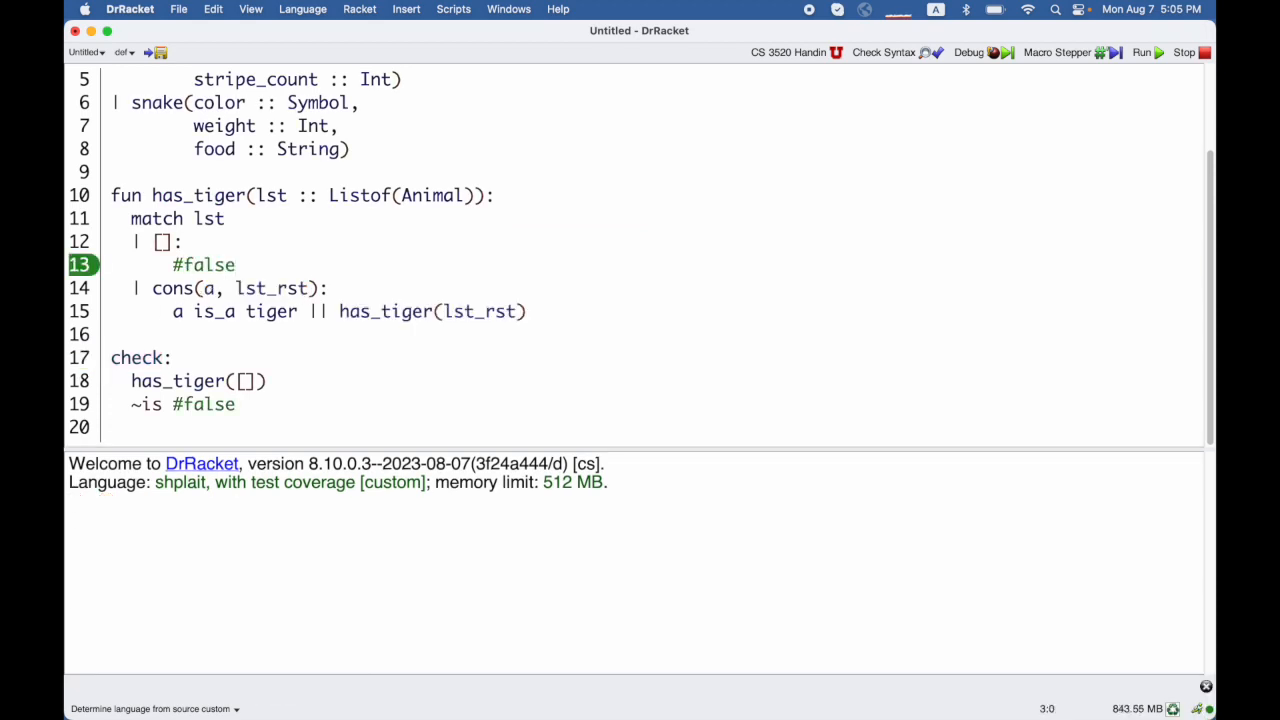
click(1141, 52)
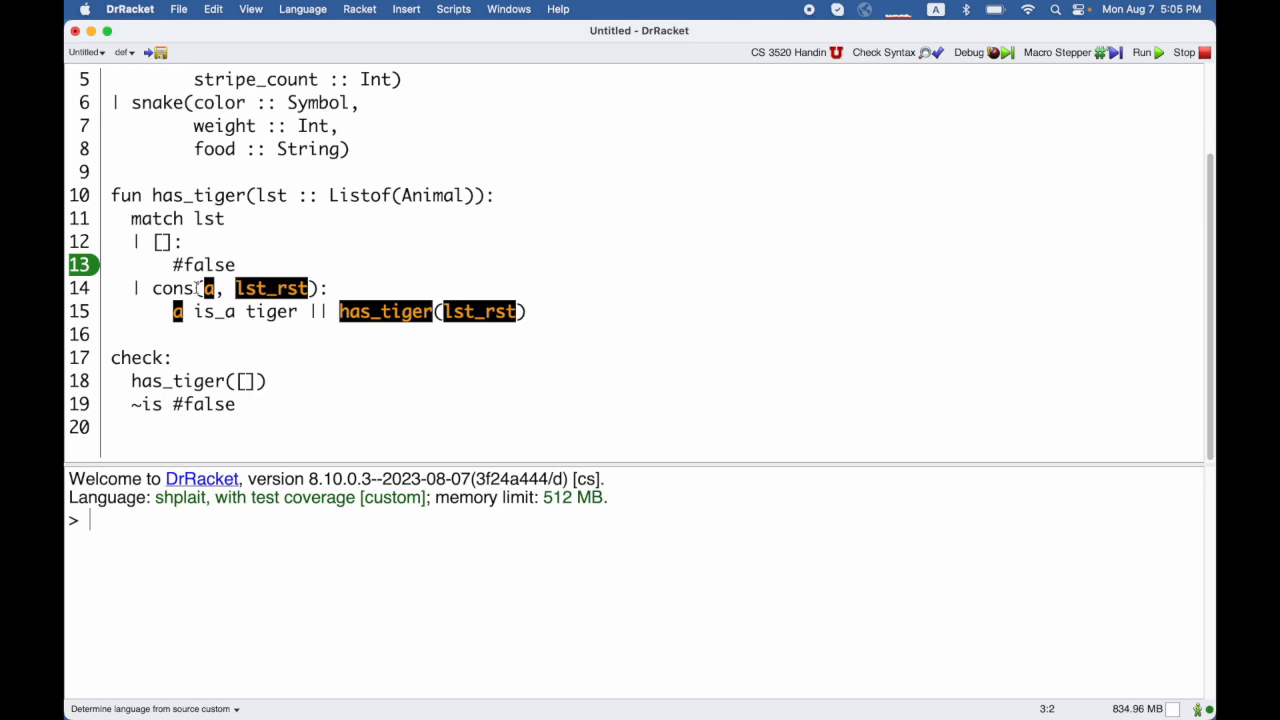
- Add check: has_tiger([tiger(#'orange, 3)]) ~is #true and rerun the tests
click(216, 428)
text(check:)
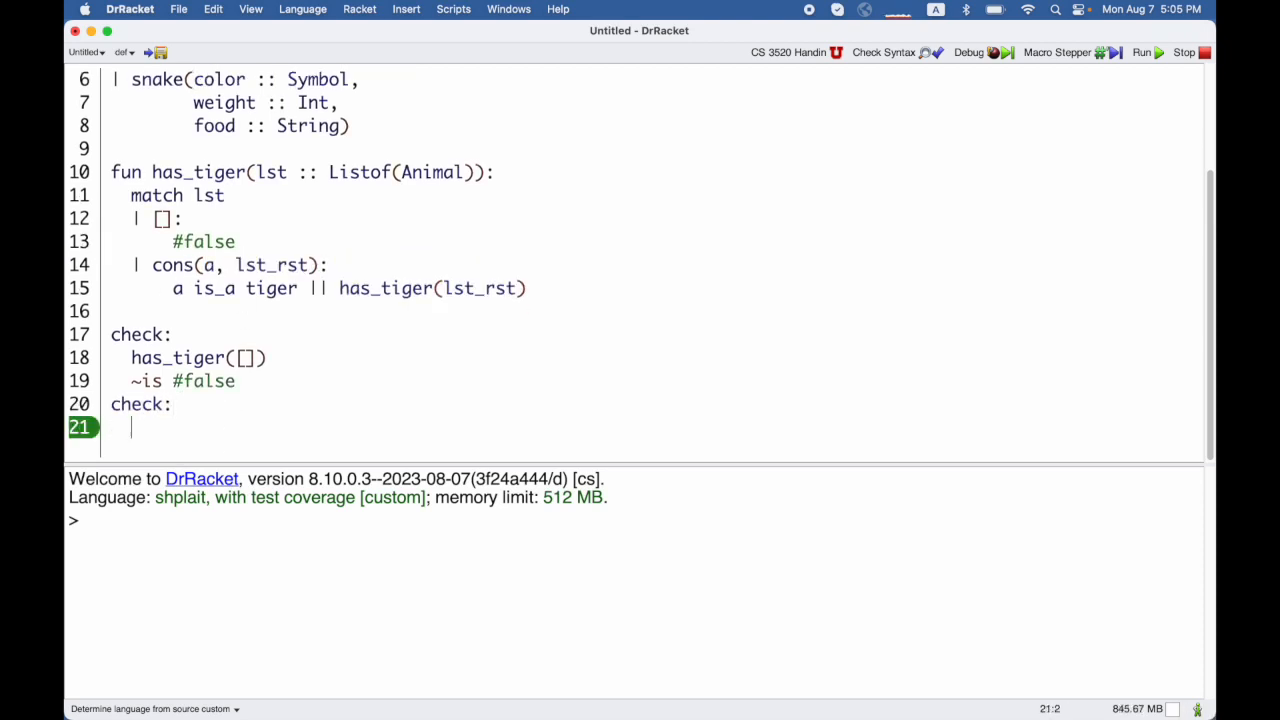
text(has_tiger)
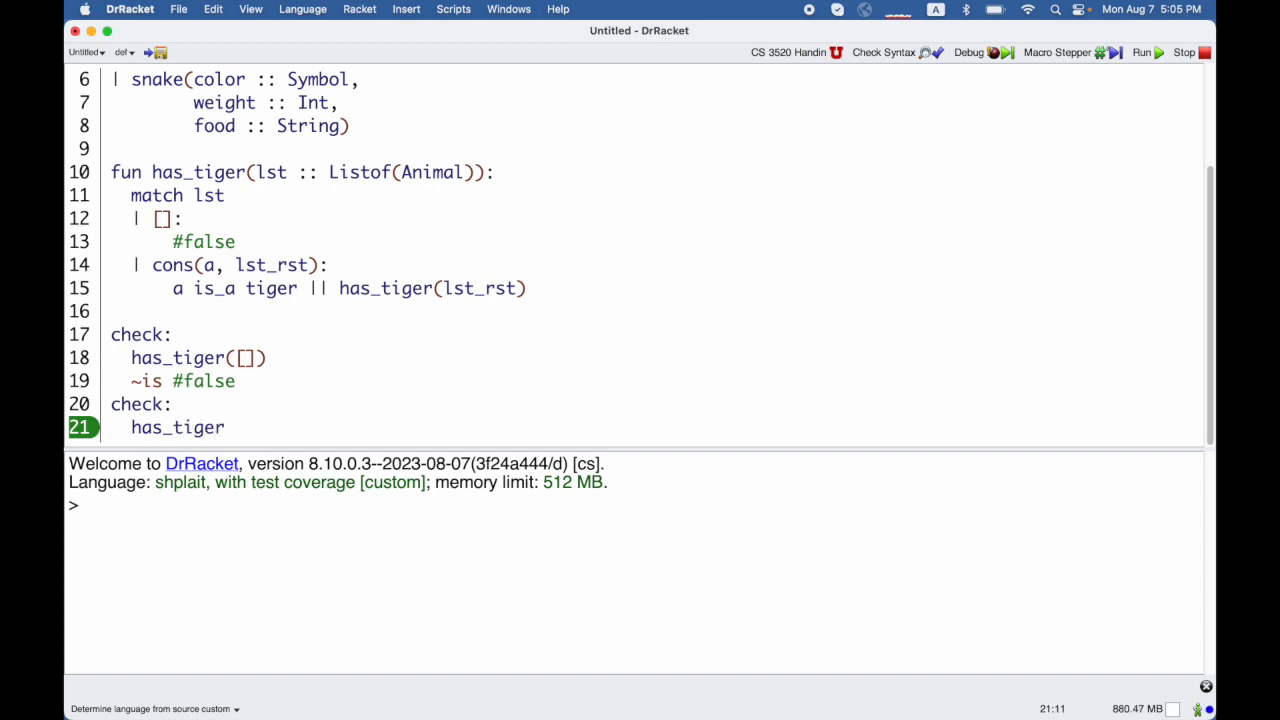
text(([)
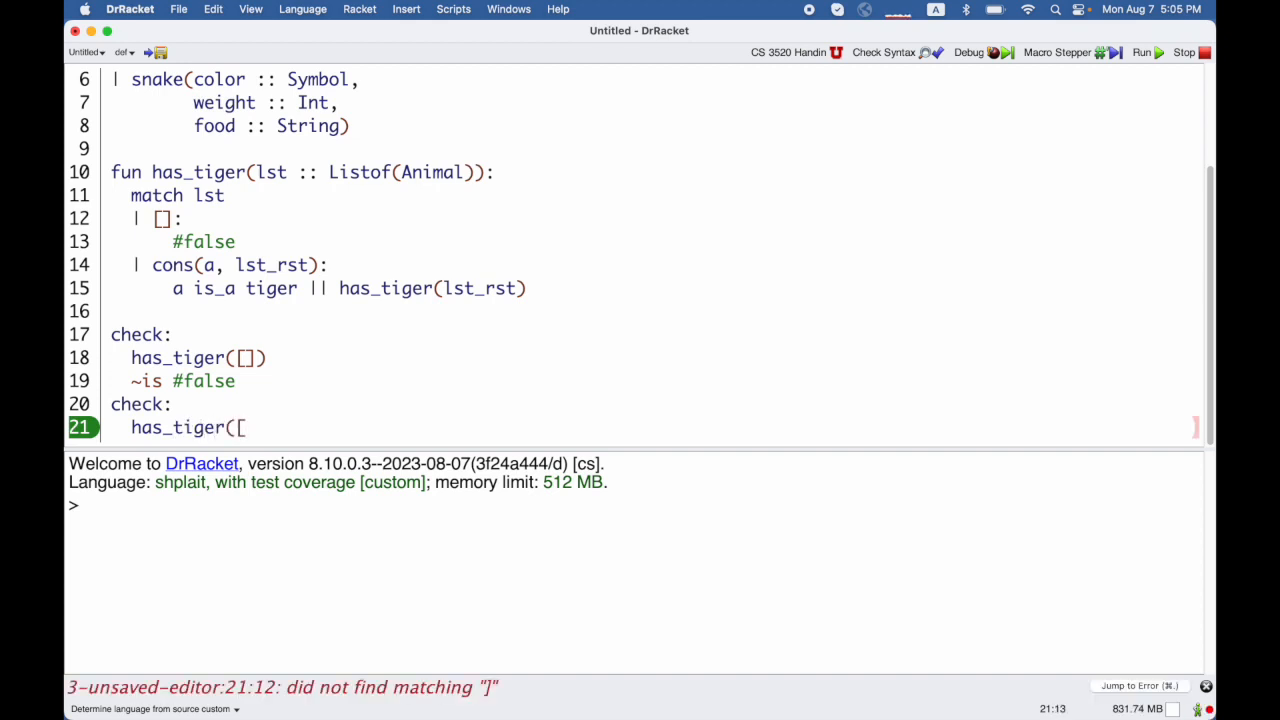
text(tiger()
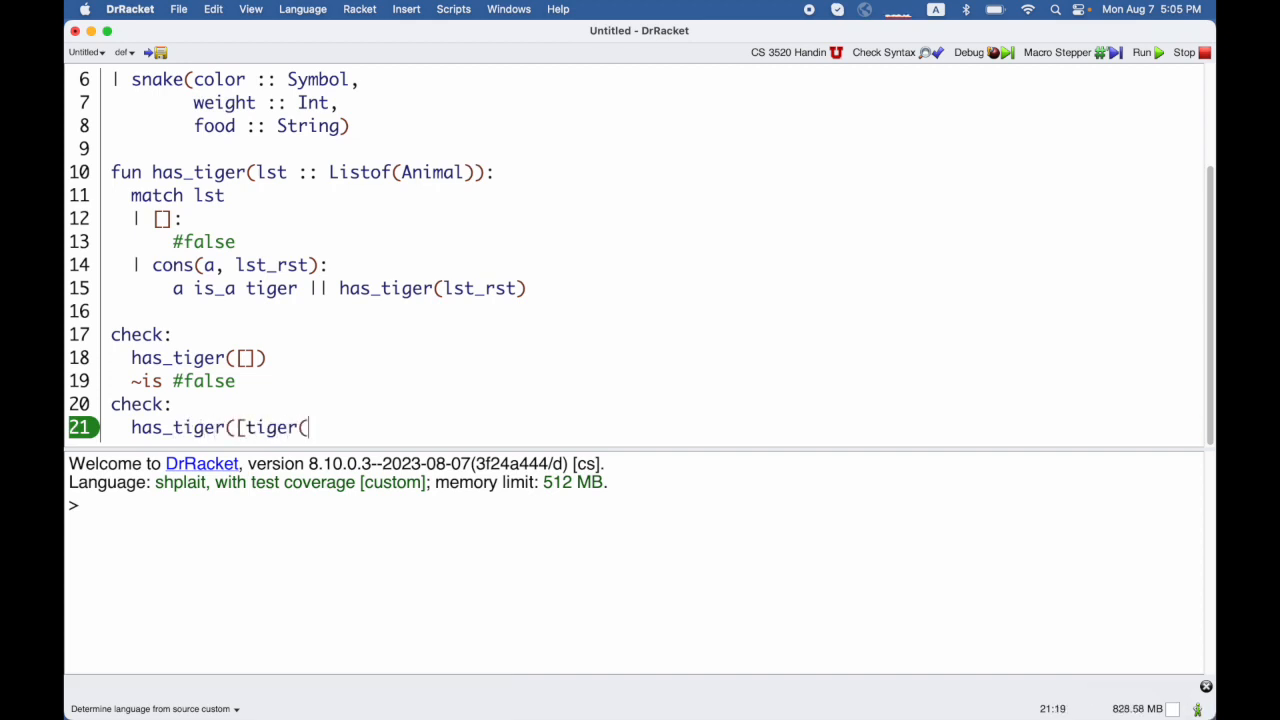
text(#'orang)
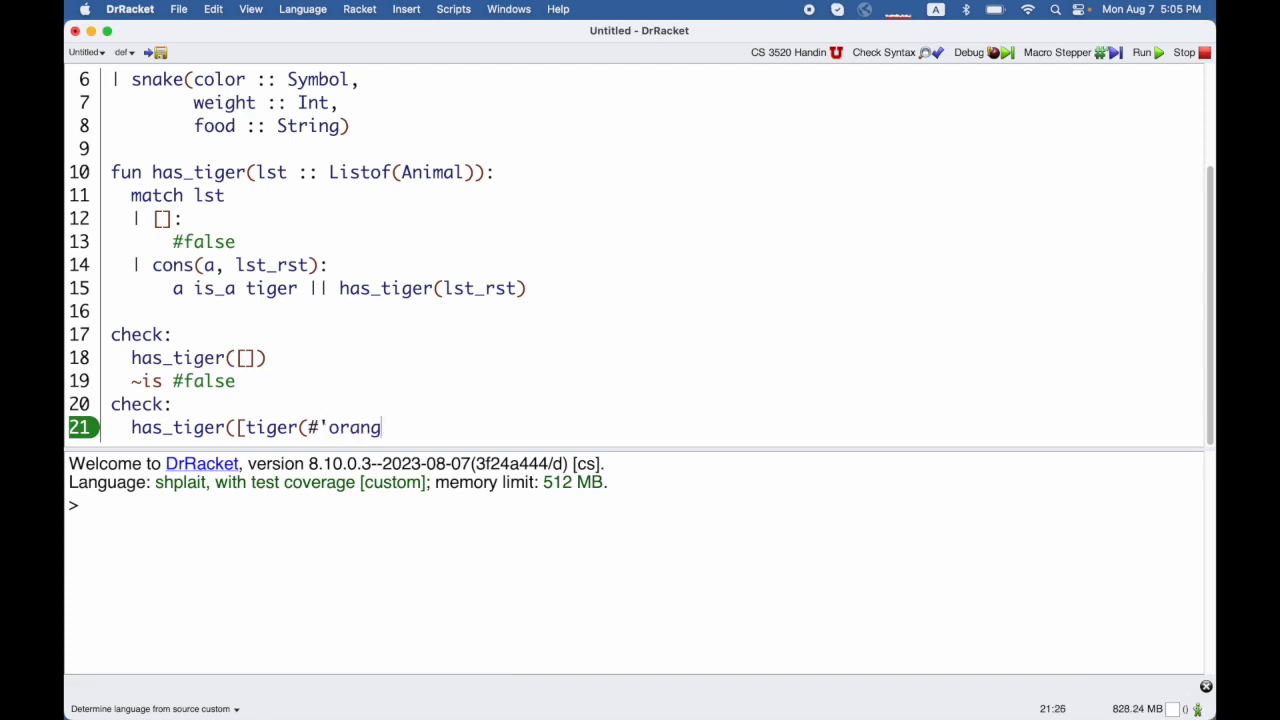
text(e, 3)]))
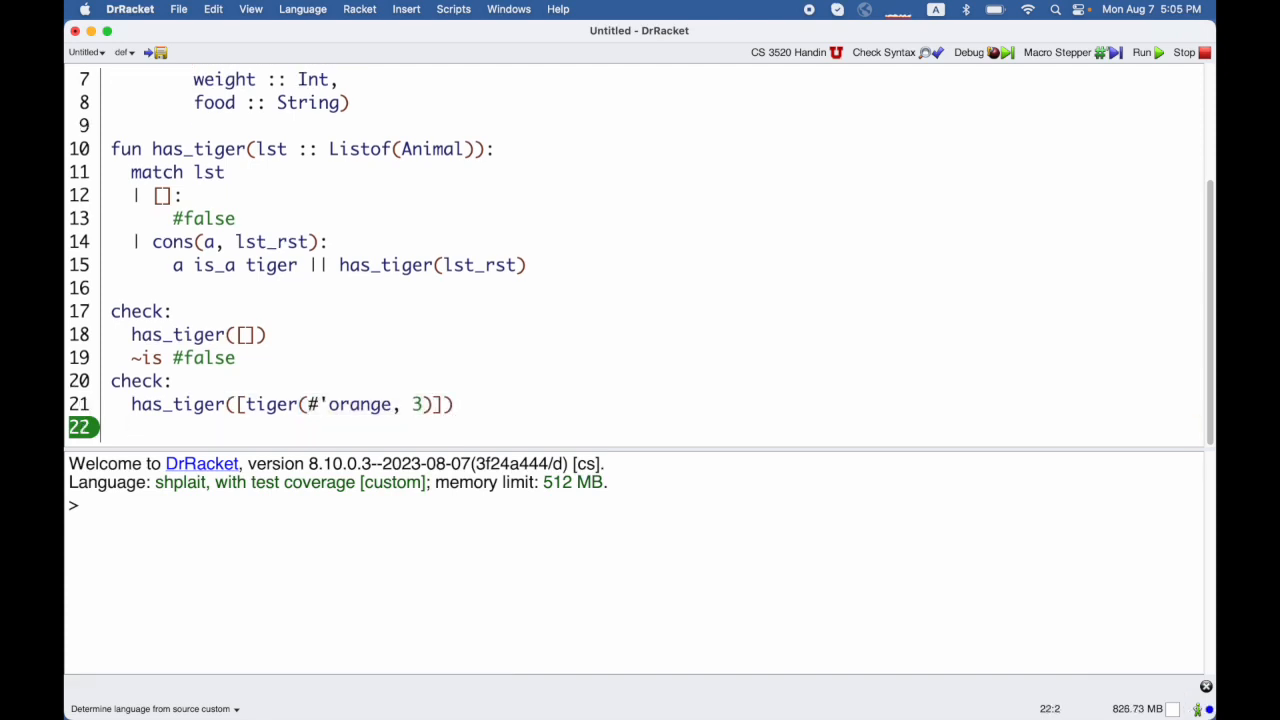
text(~is #true)
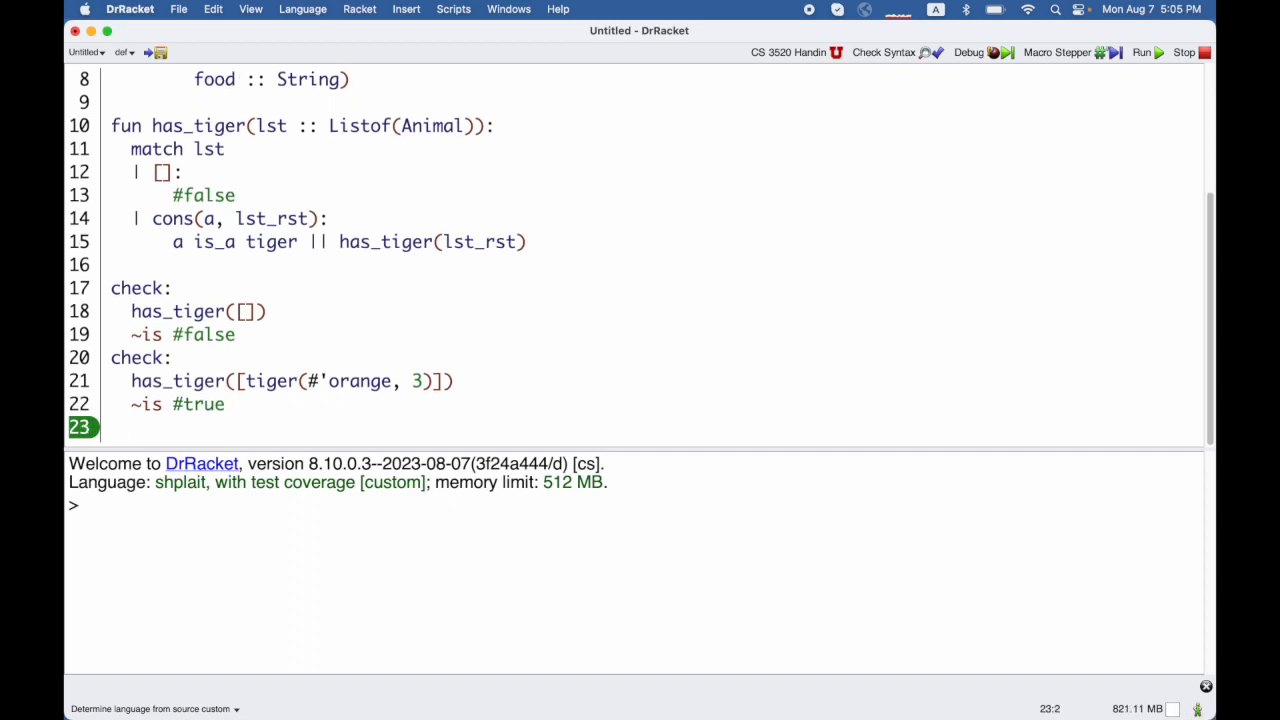
double_click(385, 241)
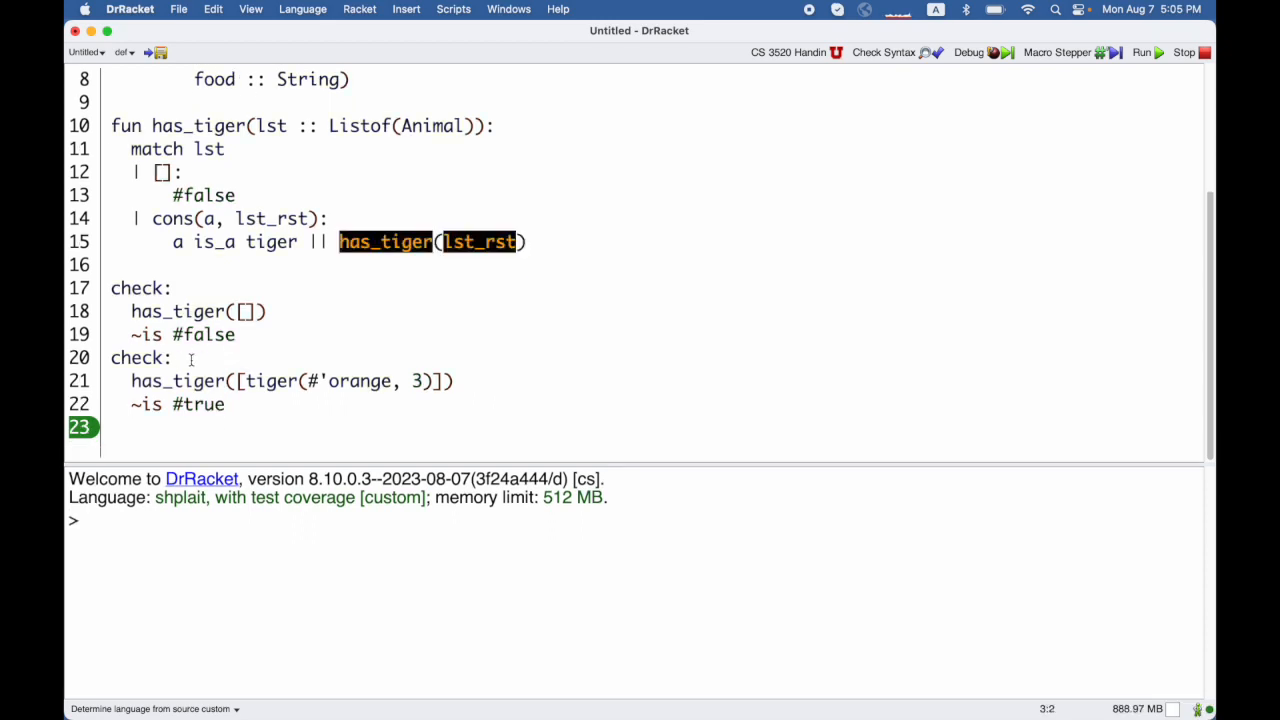
- Duplicate the second check as has_tiger([snake(#'green, 10, "rats")]) and select its expected result
click(385, 241)
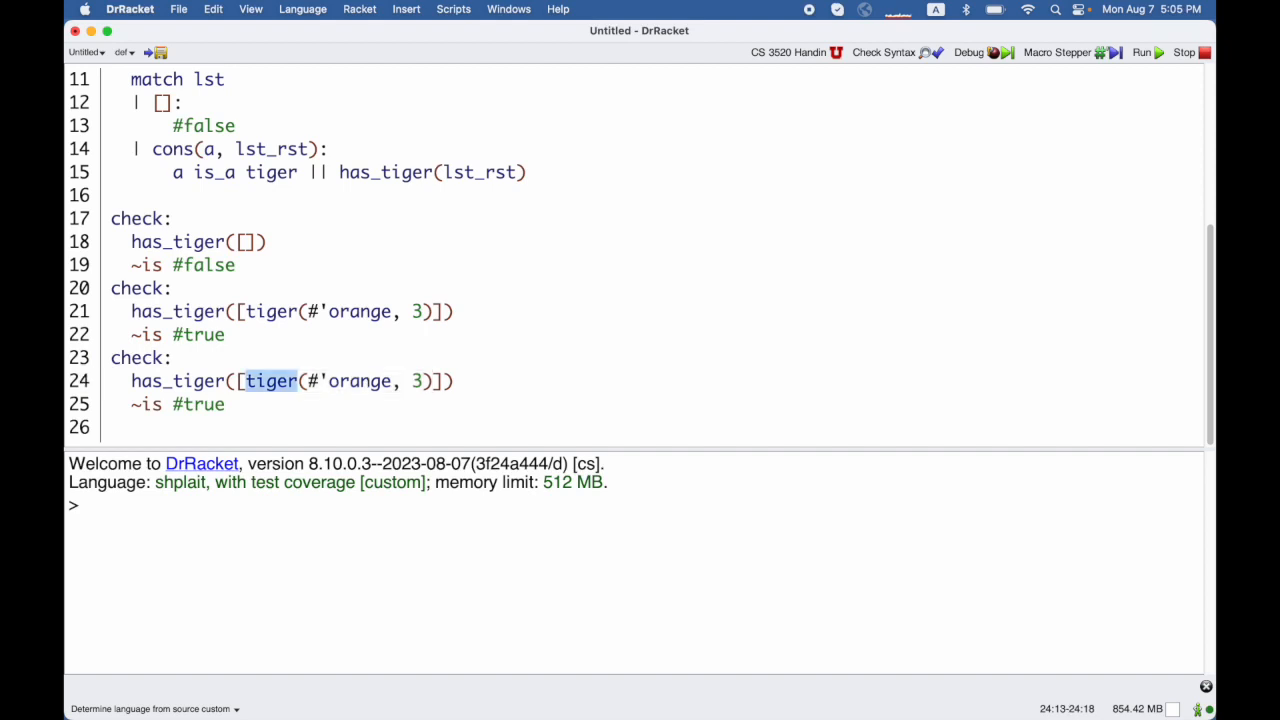
text(snake)
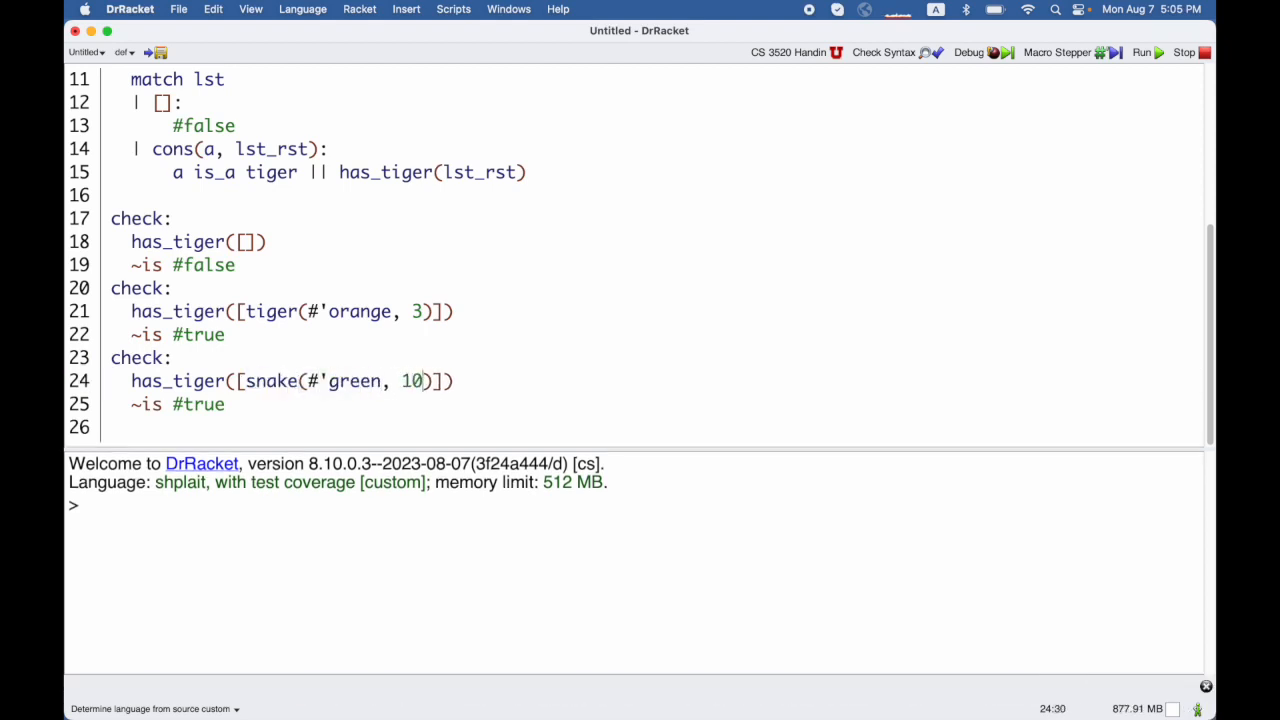
text(, "rats")
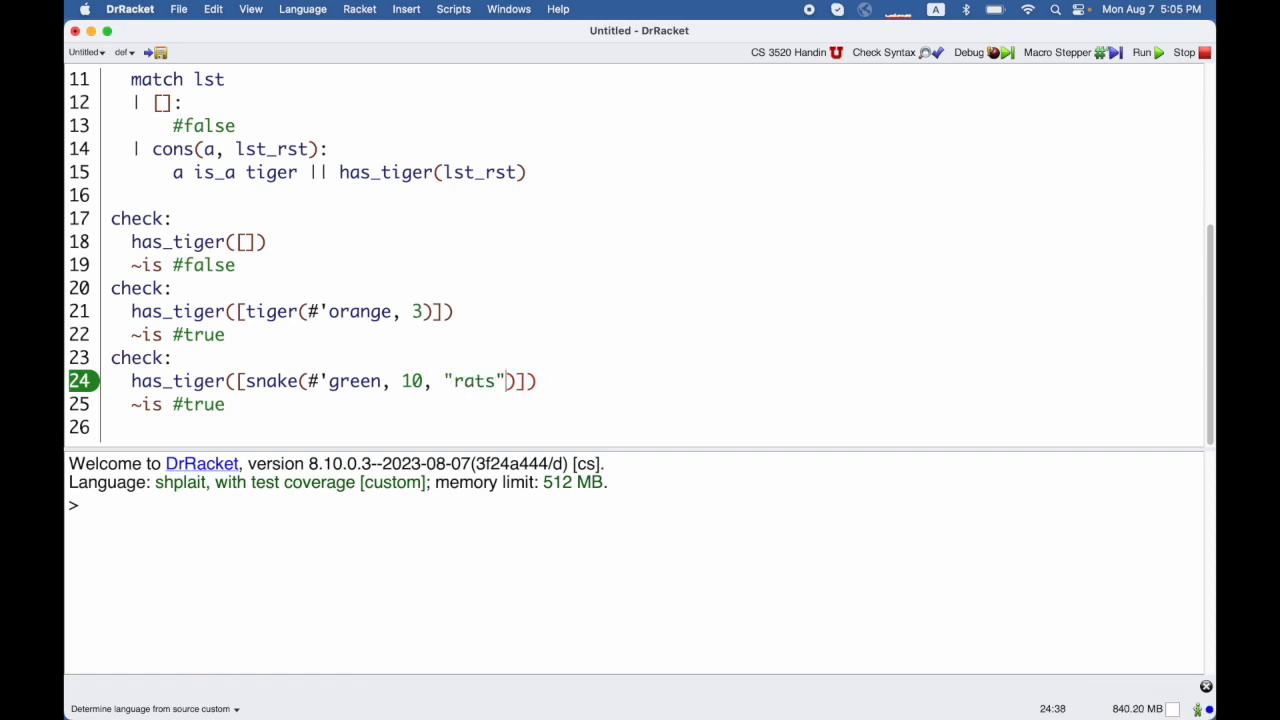
double_click(204, 404)
text(has_tiger([]))
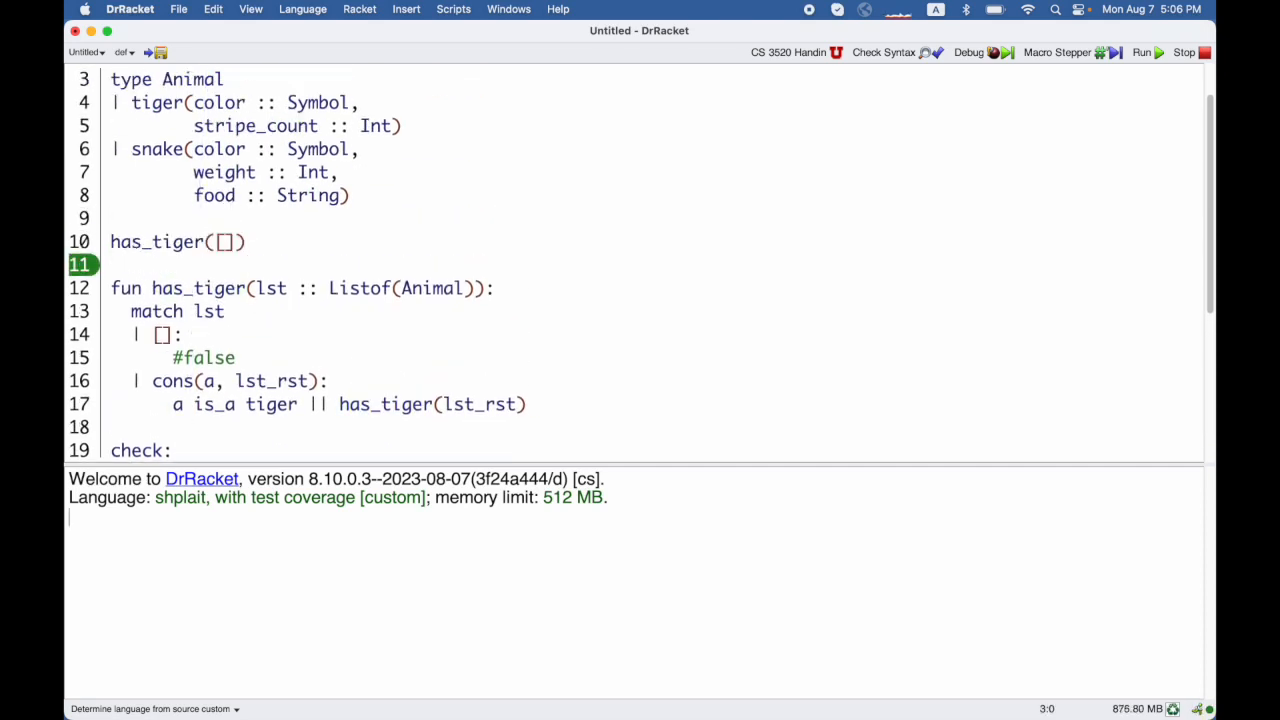
- Run with the checks moved above the Animal type, getting has_tiger undefined
click(1141, 52)
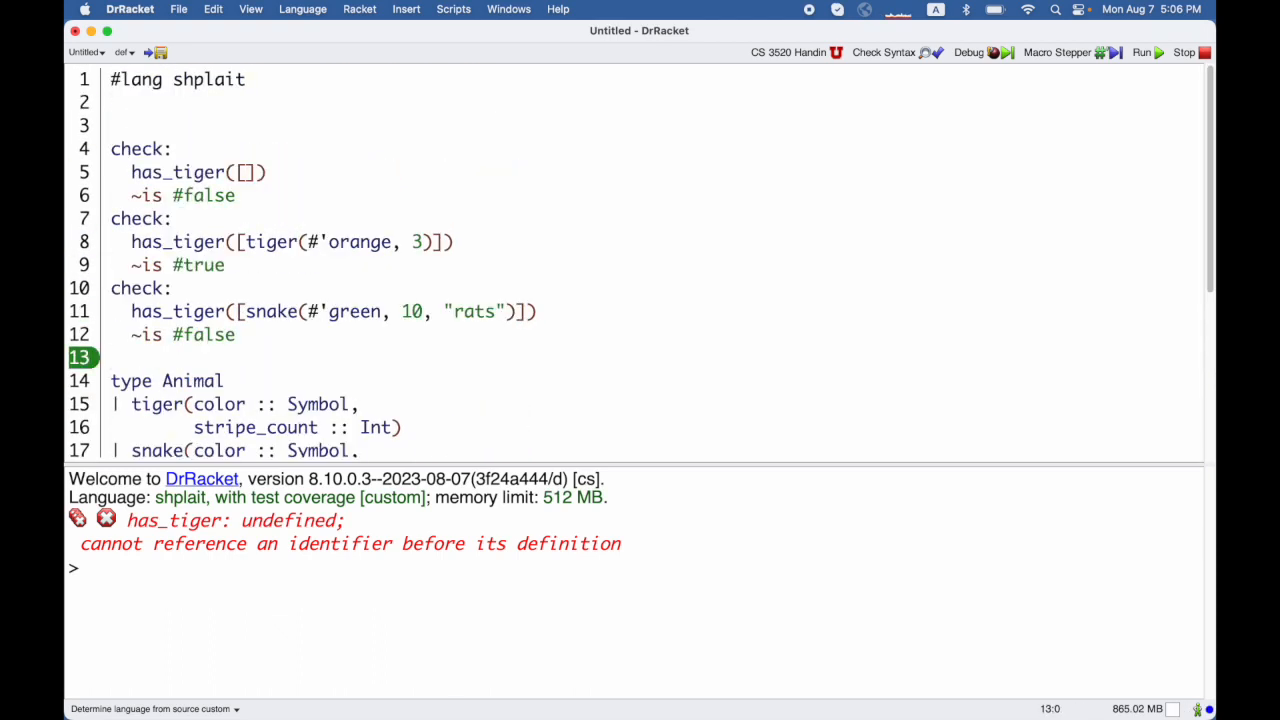
- Enclose the three checks in a module test: block, indent them, and rerun without the error
text(module test:)
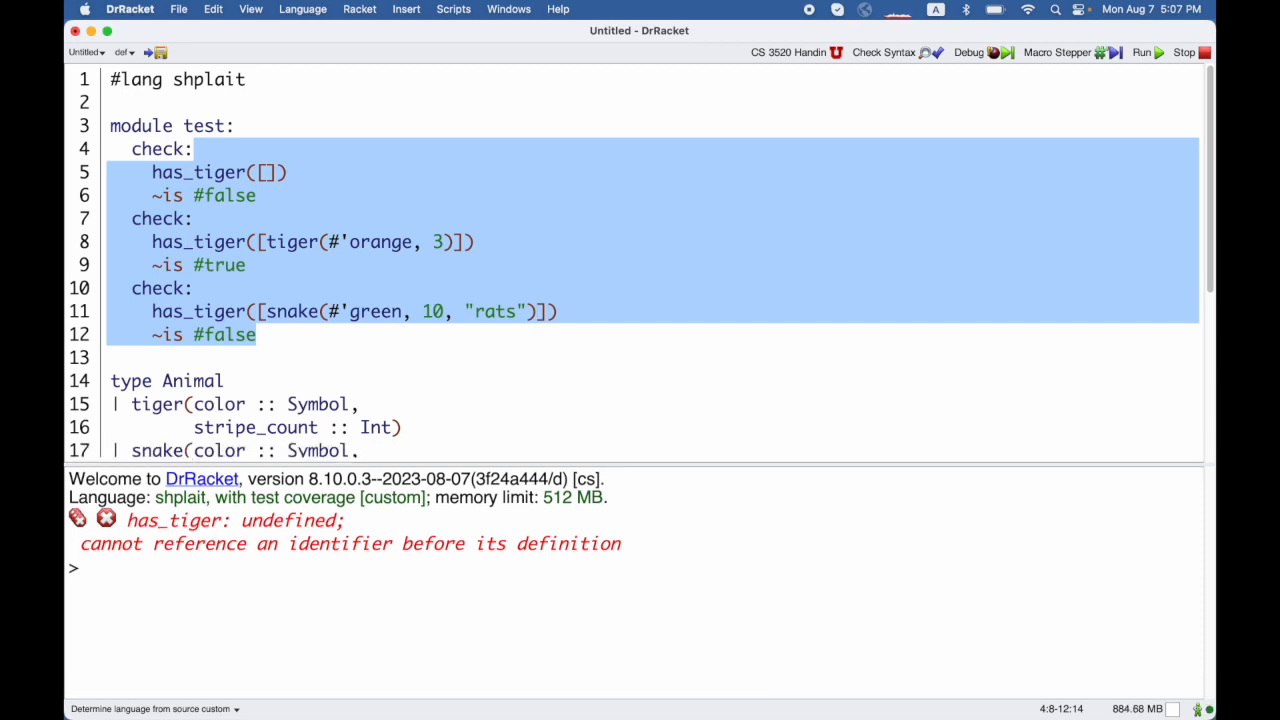
click(186, 126)
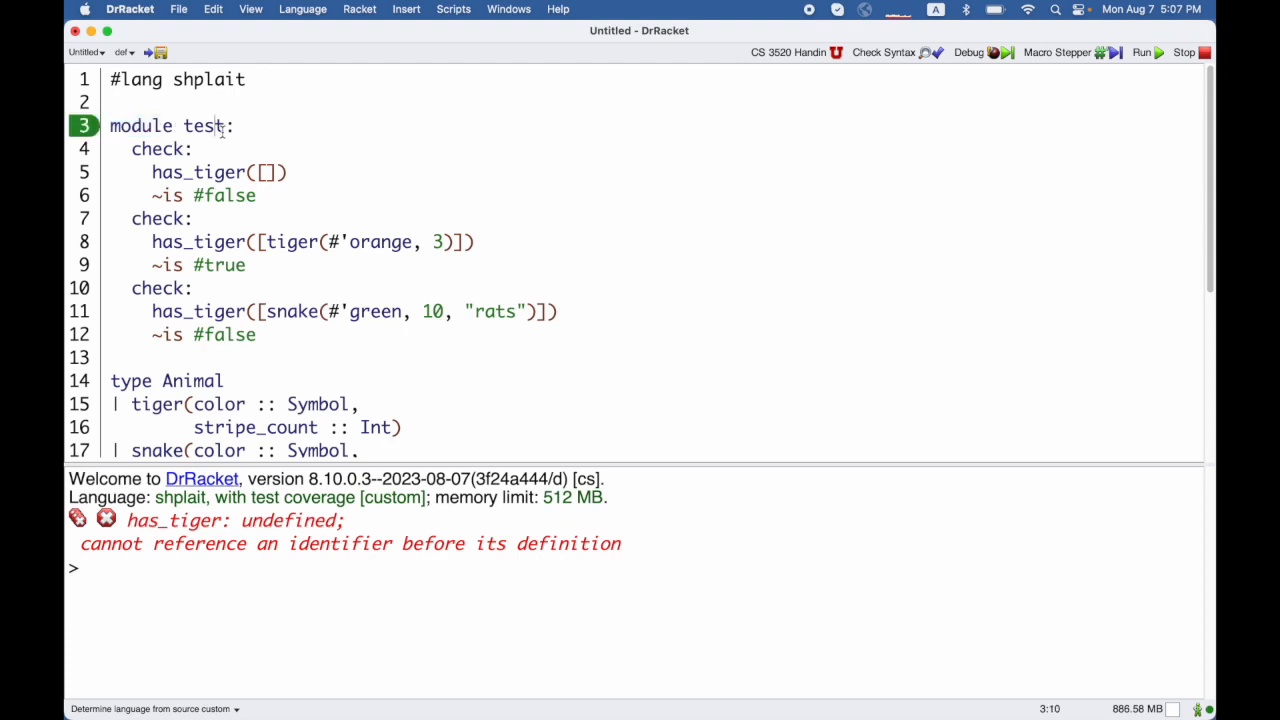
double_click(204, 126)
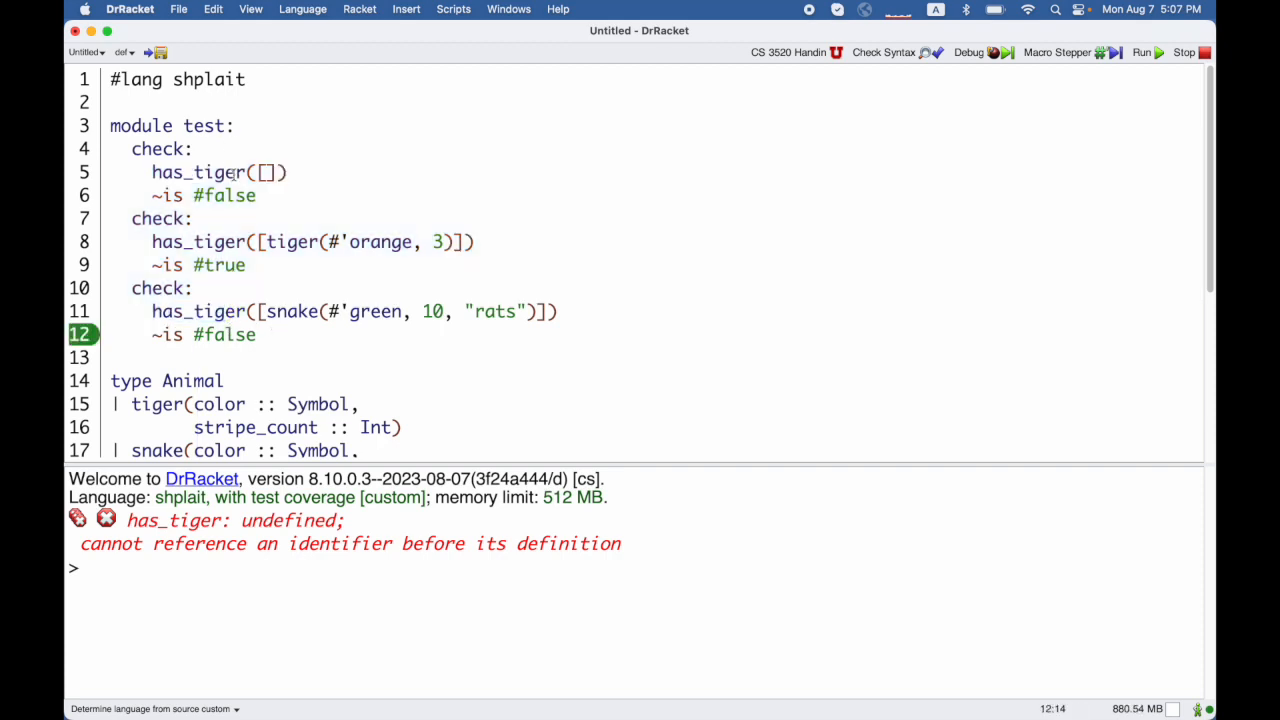
double_click(203, 125)
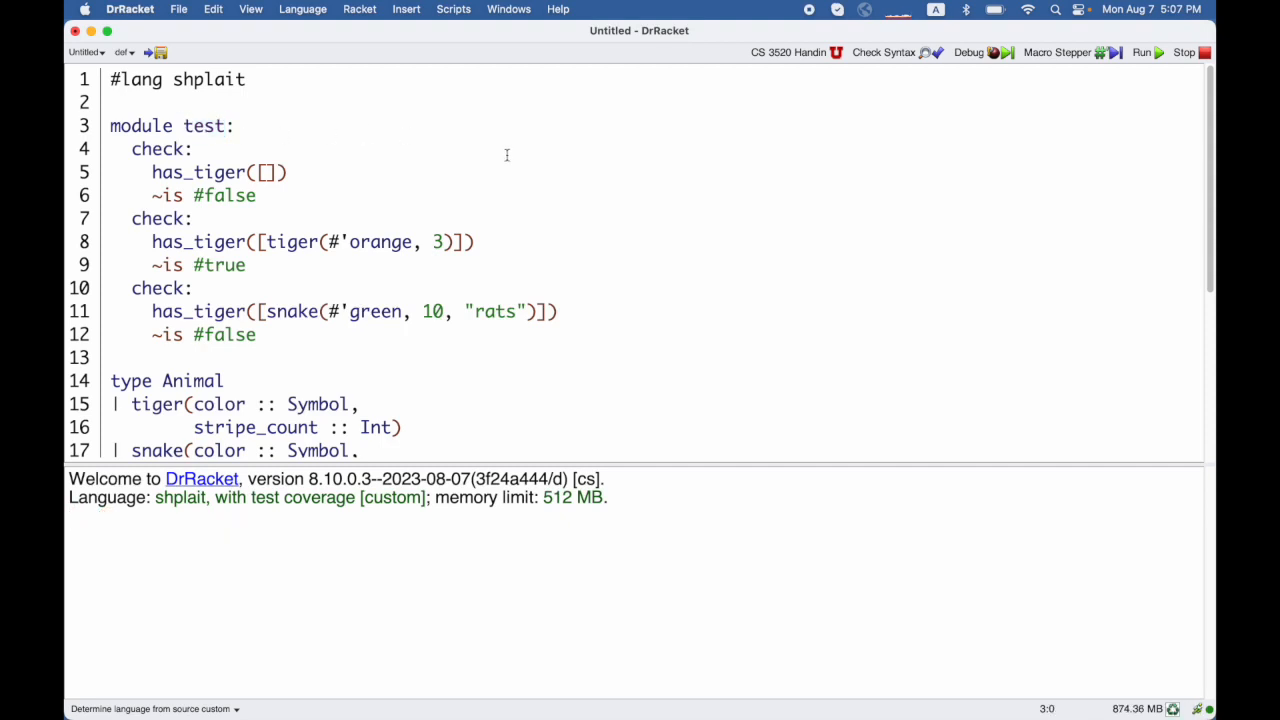
click(1141, 52)
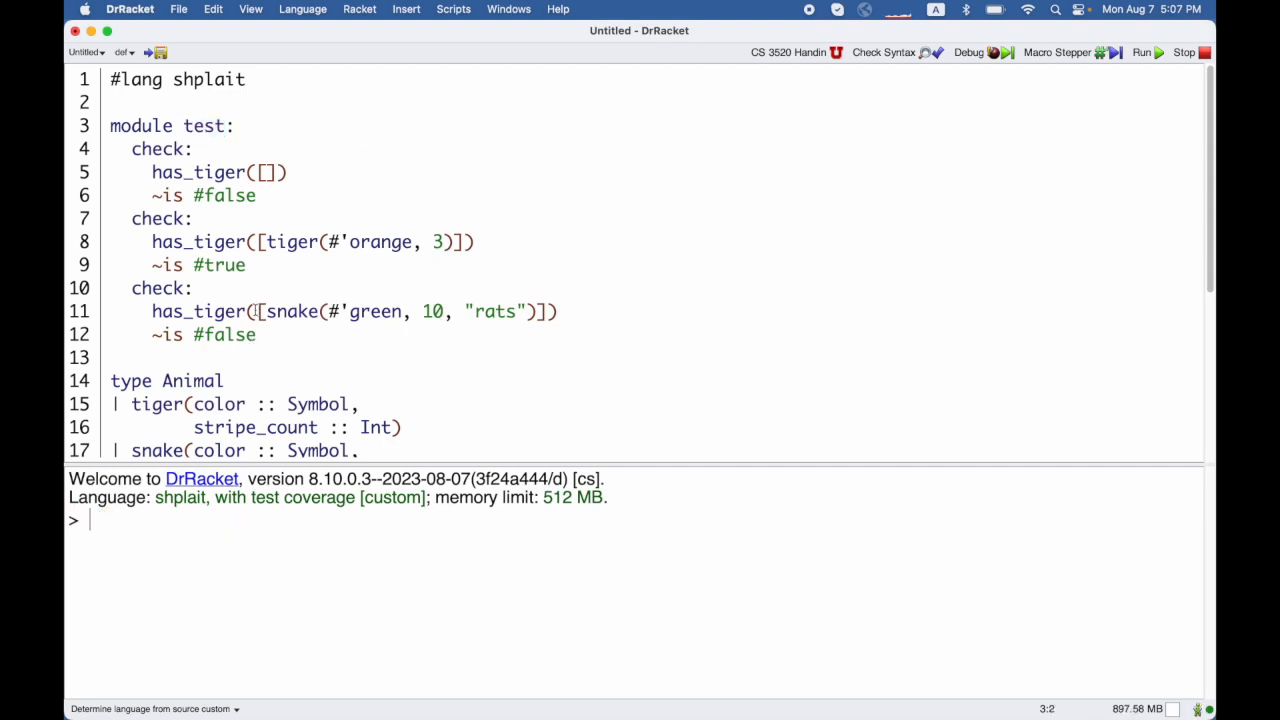